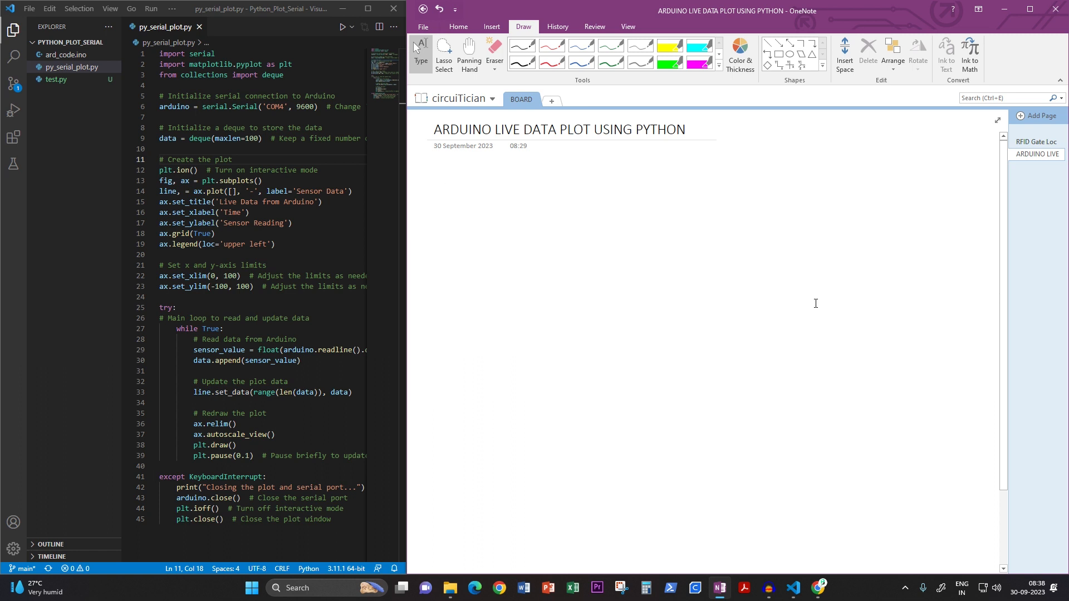
Switch OneNote from the Type tool to a red pen for freehand drawing
click(448, 178)
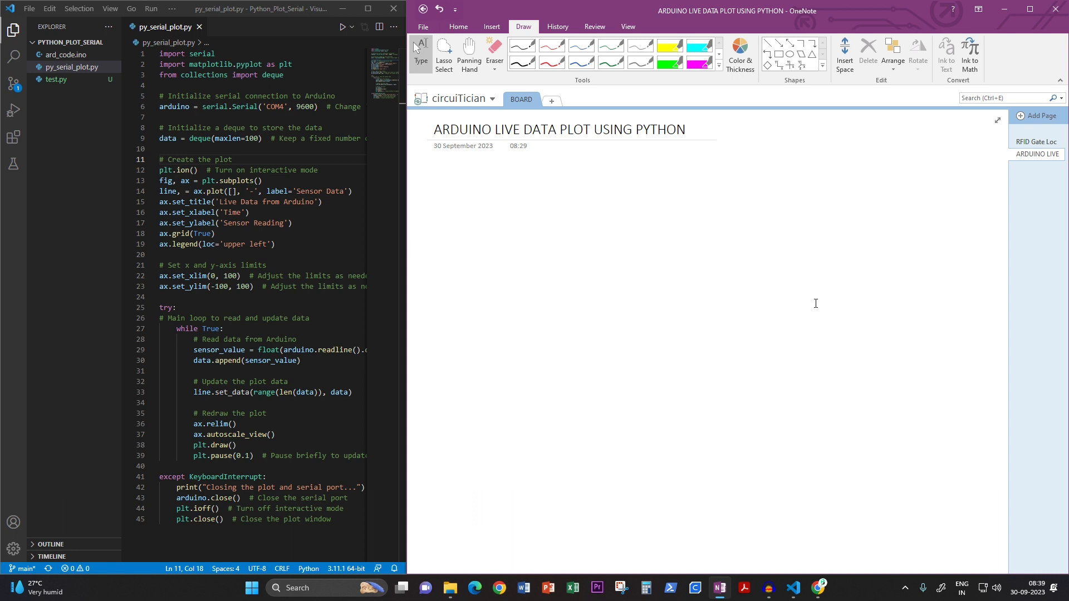
click(447, 178)
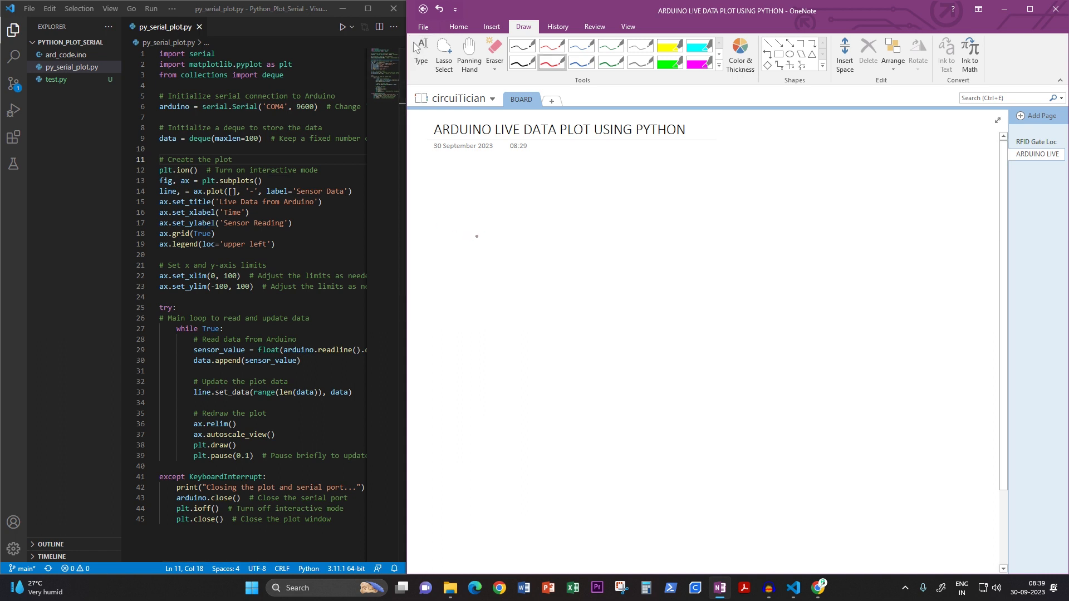
Sketch Sensor, µC and PC blocks joined by arrows, labelling the µC–PC link UART
drag(463, 242, 518, 242)
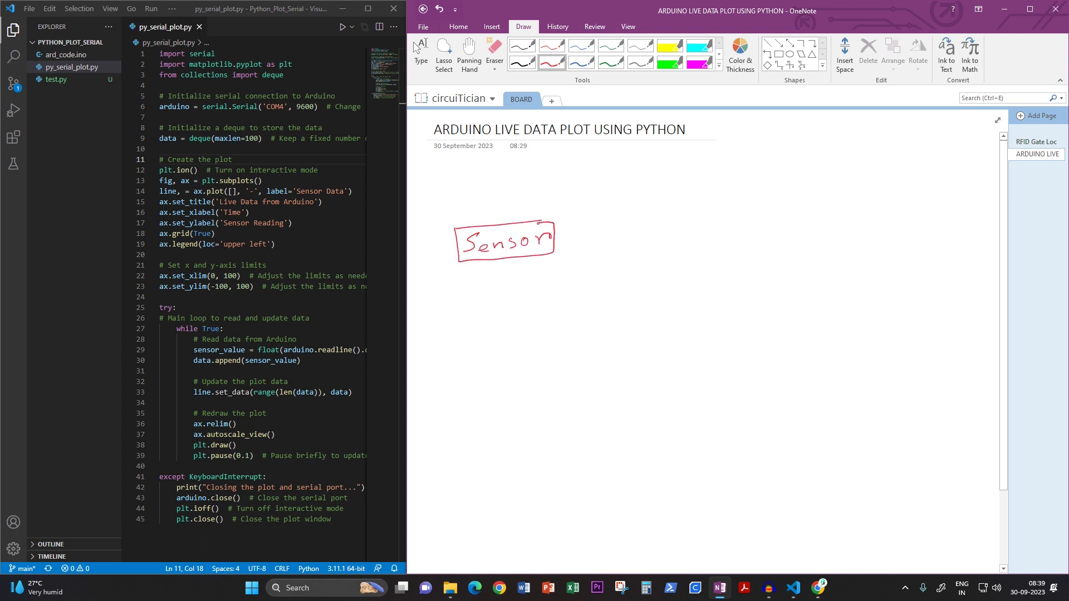
drag(607, 204, 658, 204)
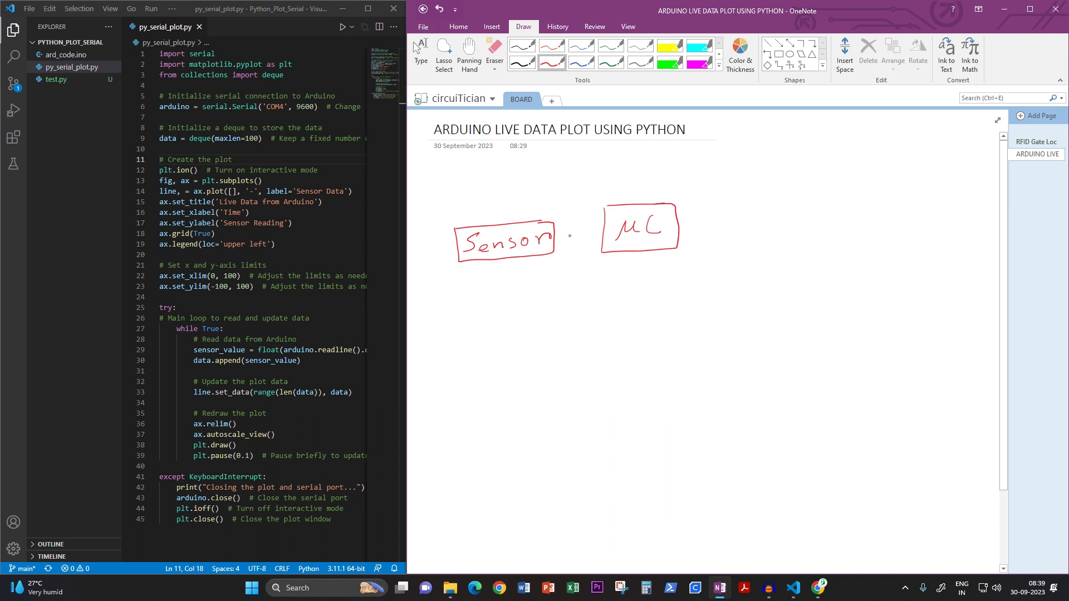
drag(552, 236, 597, 229)
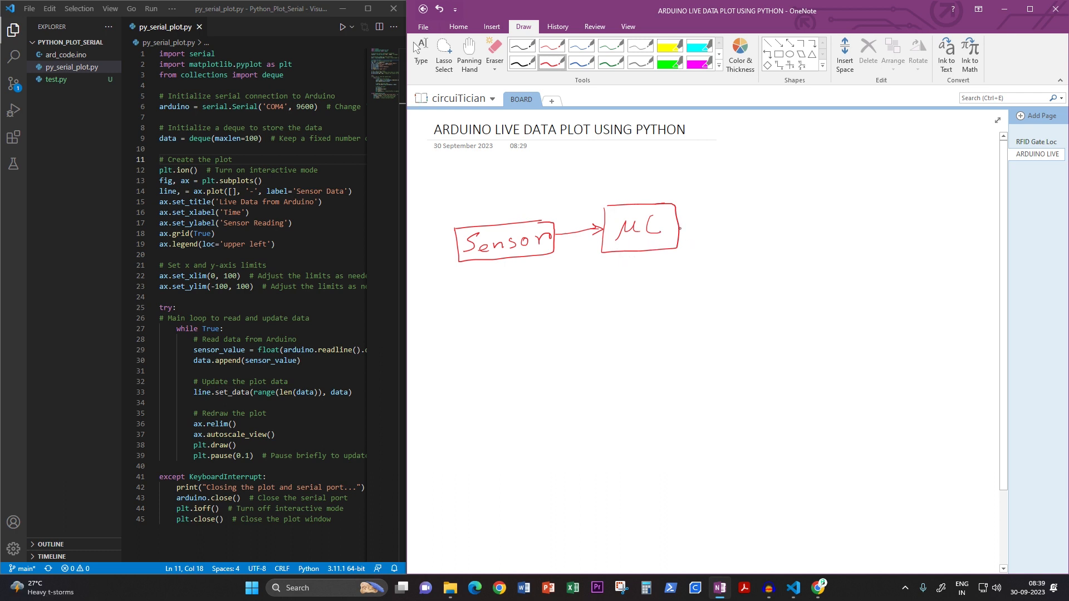
drag(681, 225, 726, 224)
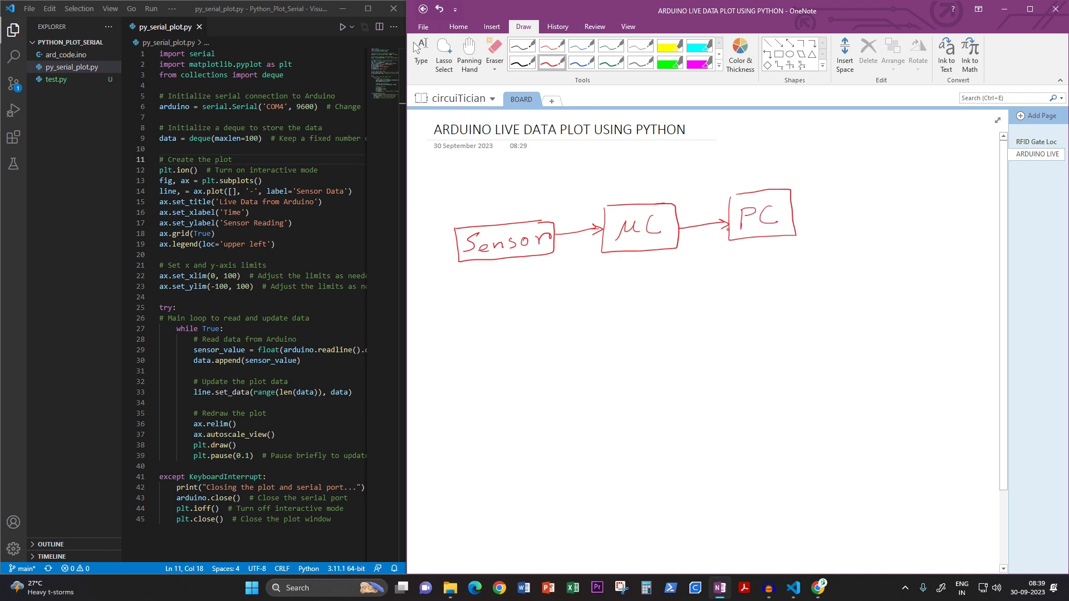
drag(684, 218, 706, 215)
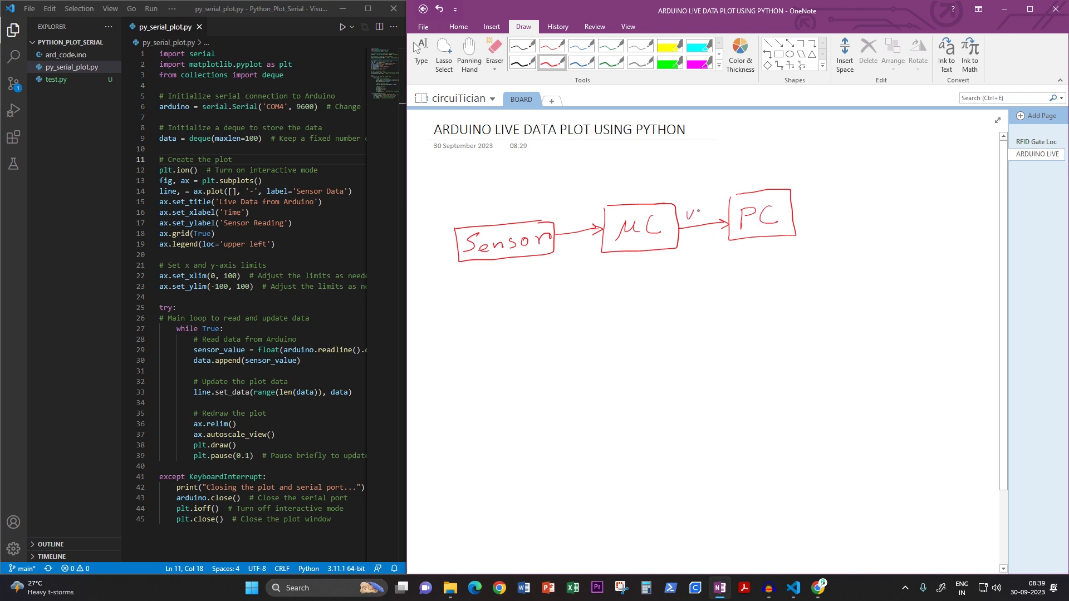
drag(691, 215, 719, 215)
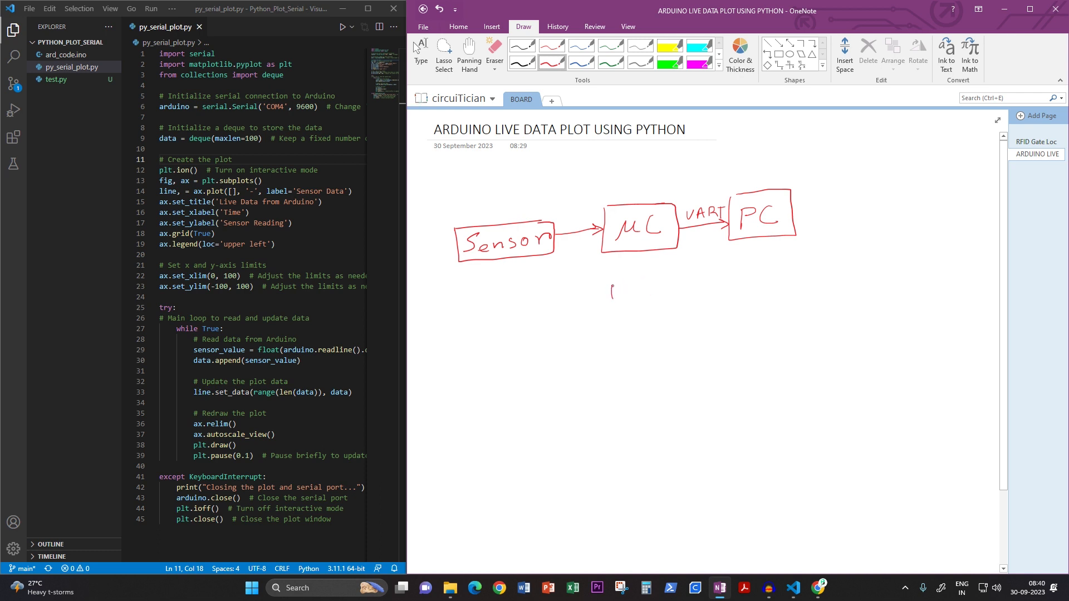
Write 'USB to TTL' under the link and add an arrow from PC to Python
drag(610, 286, 655, 286)
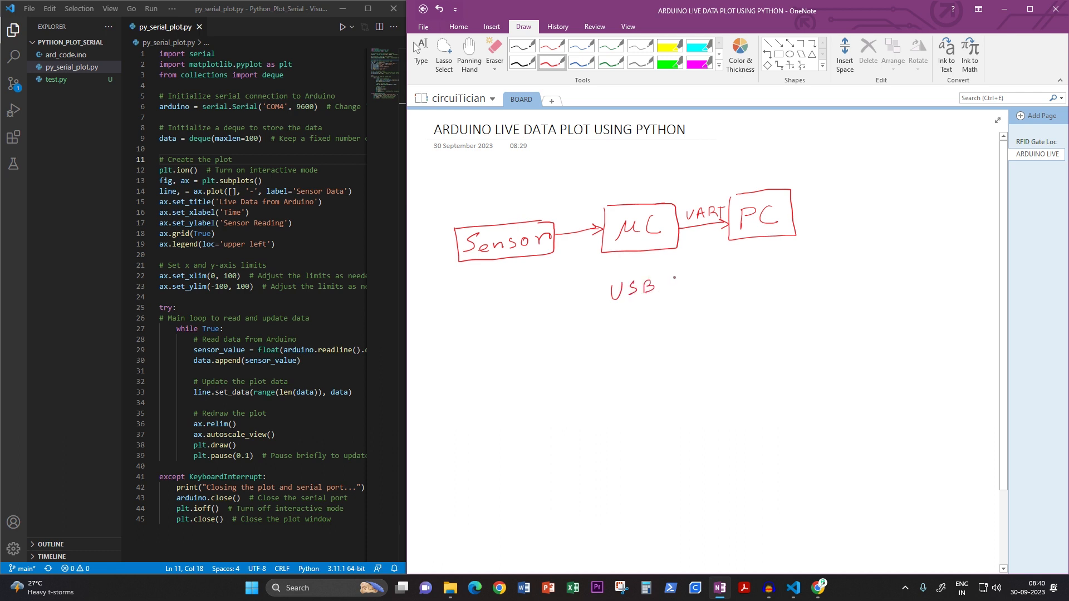
drag(661, 283, 735, 283)
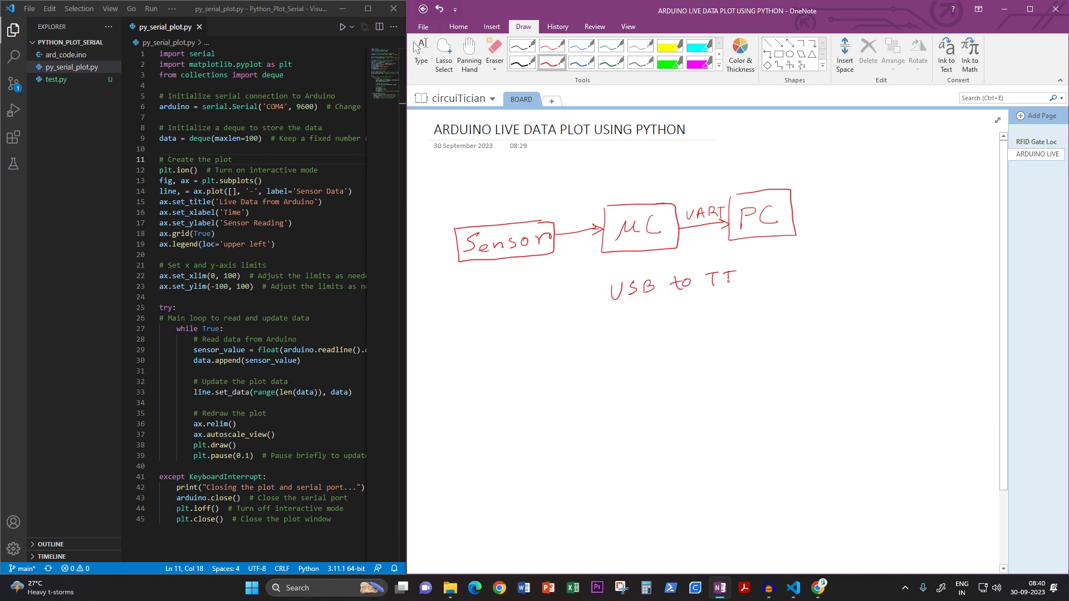
drag(732, 278, 764, 283)
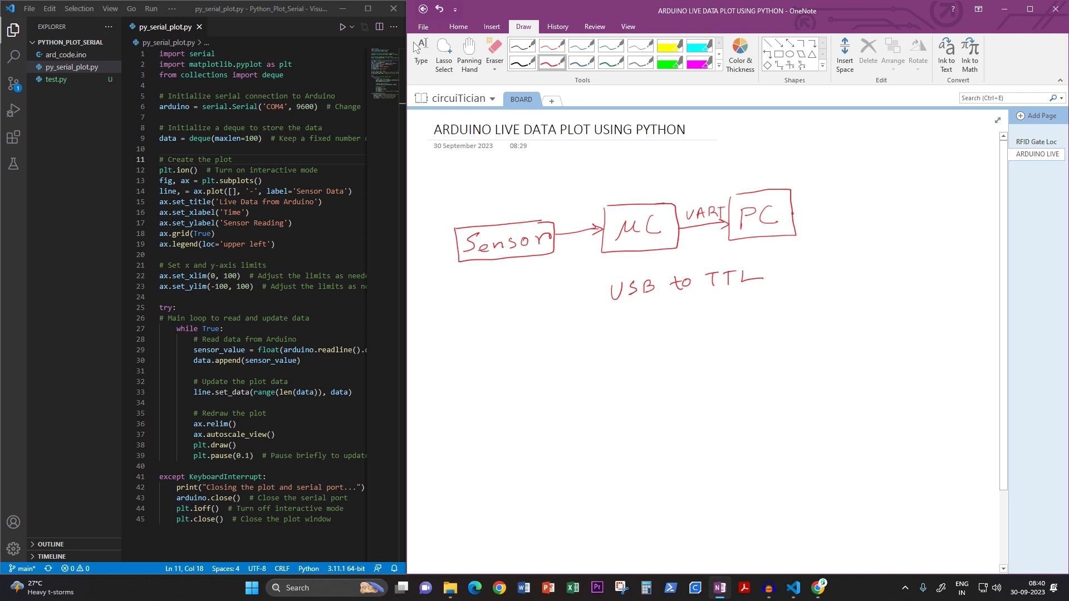
drag(800, 213, 839, 209)
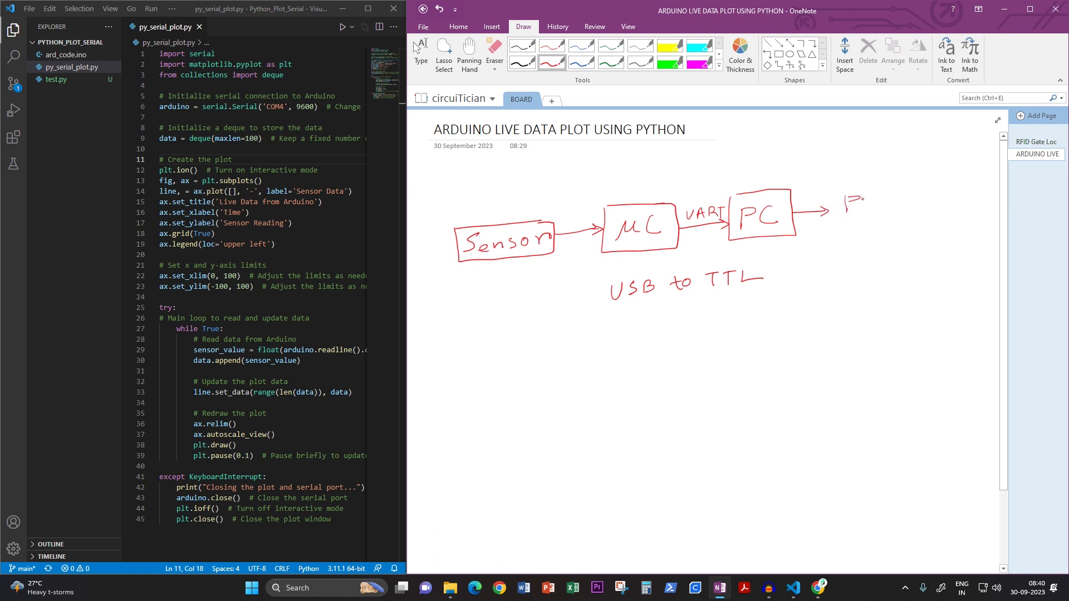
drag(845, 205, 913, 205)
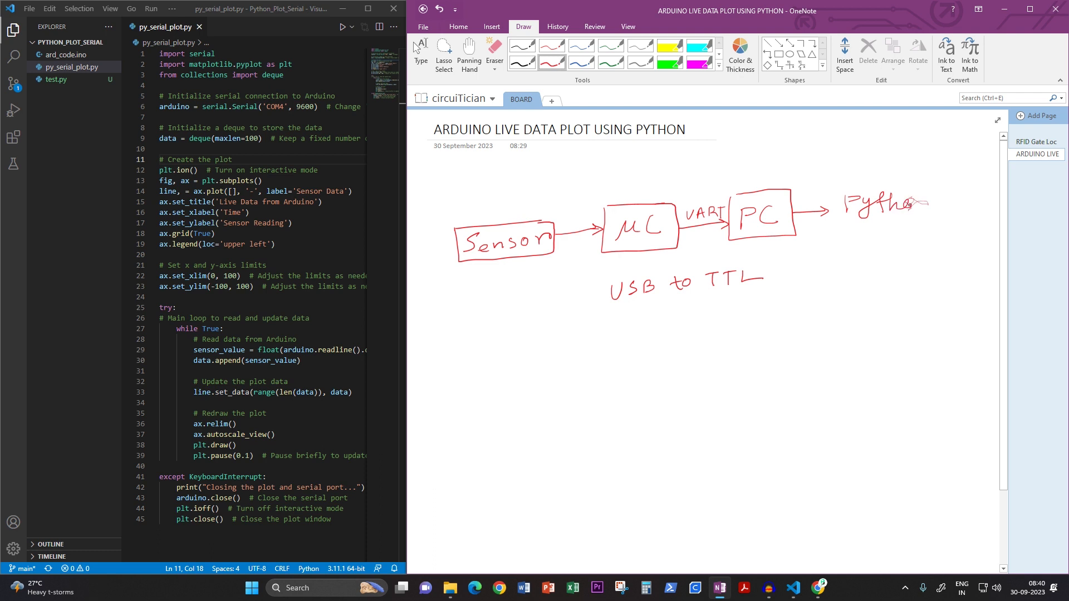
drag(924, 208, 928, 218)
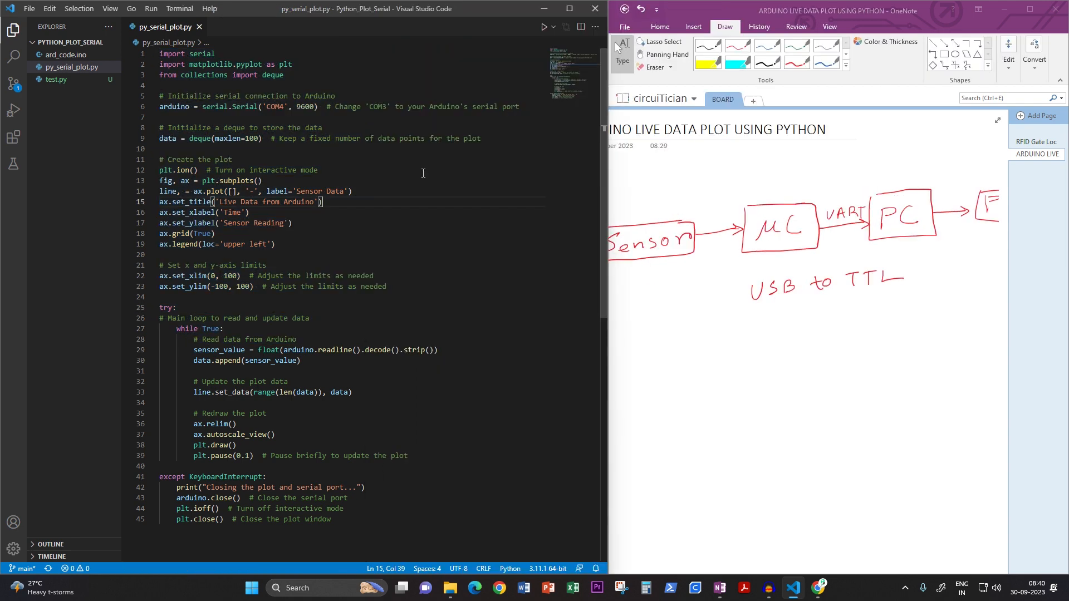
double_click(271, 75)
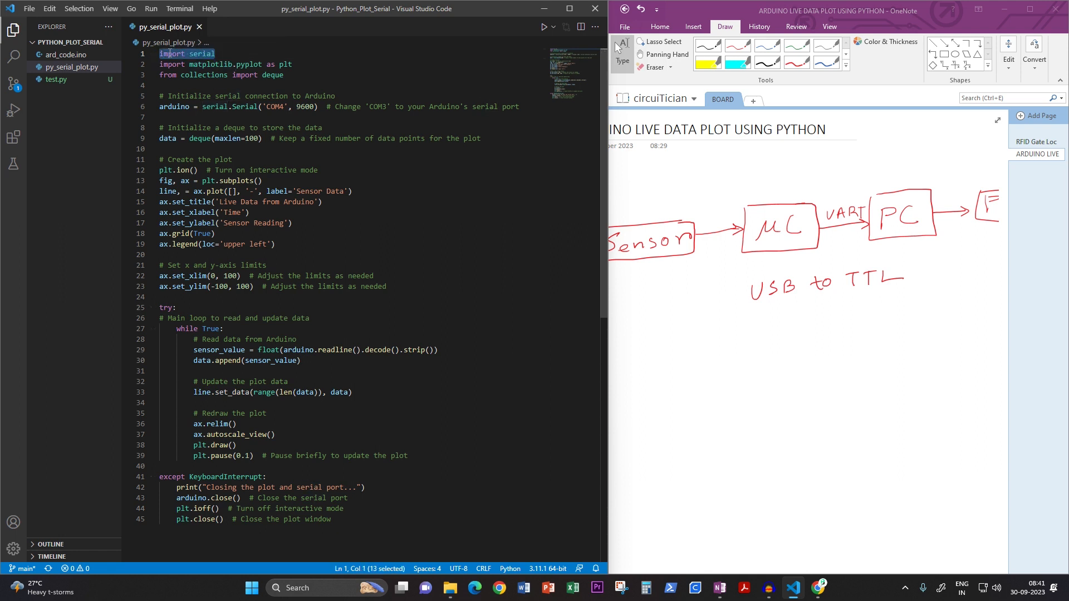
click(292, 65)
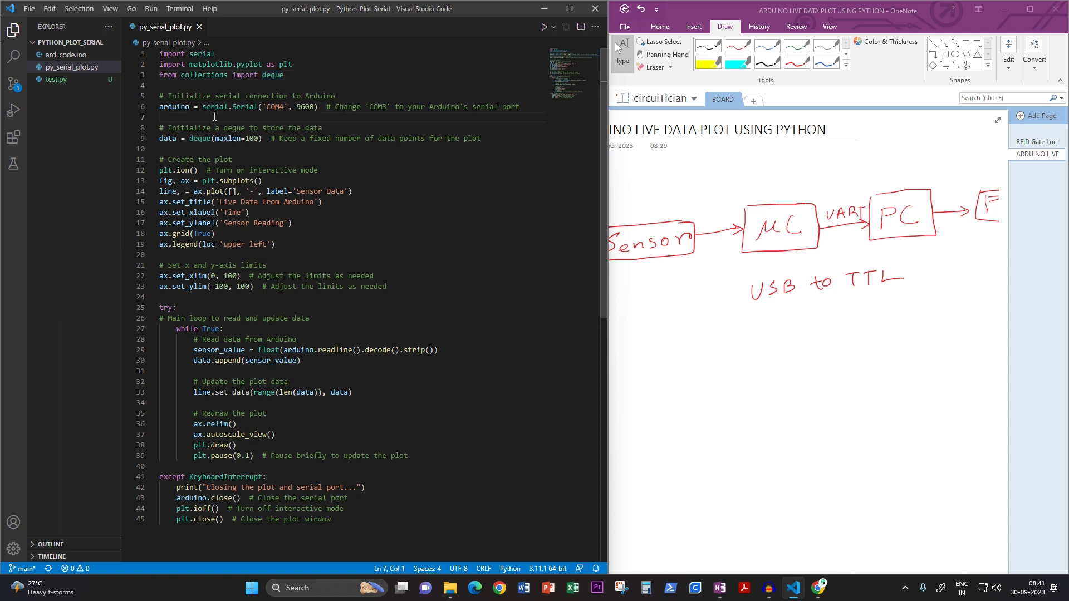
double_click(173, 107)
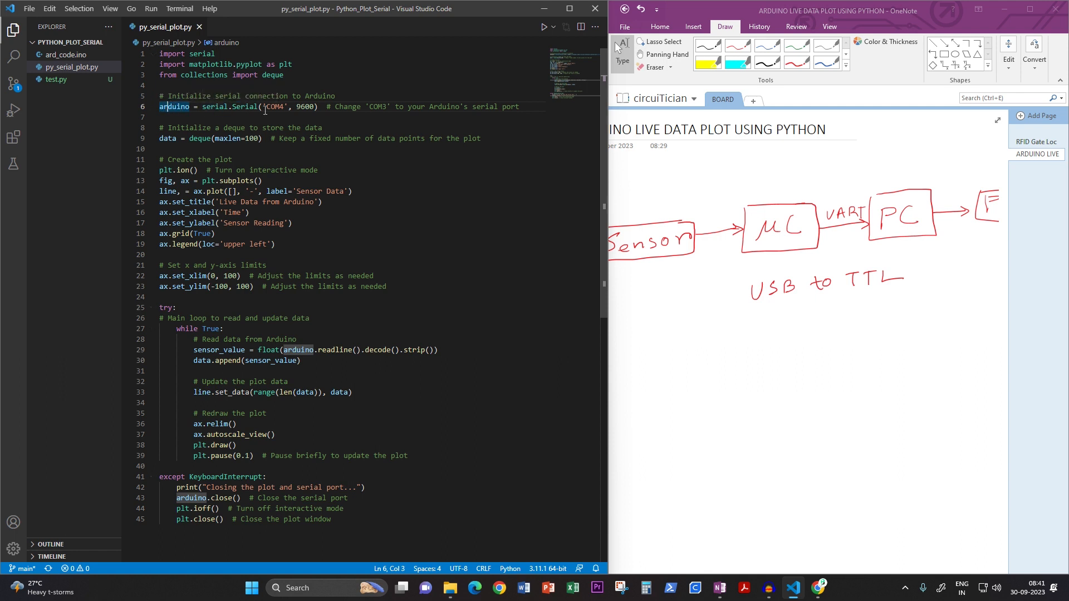
double_click(277, 107)
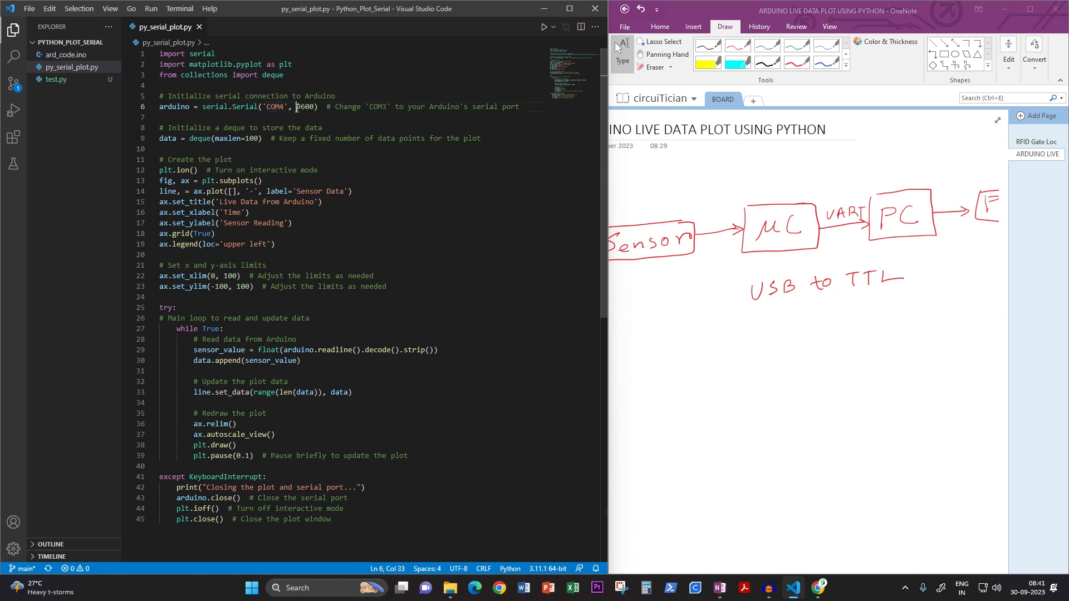
double_click(303, 107)
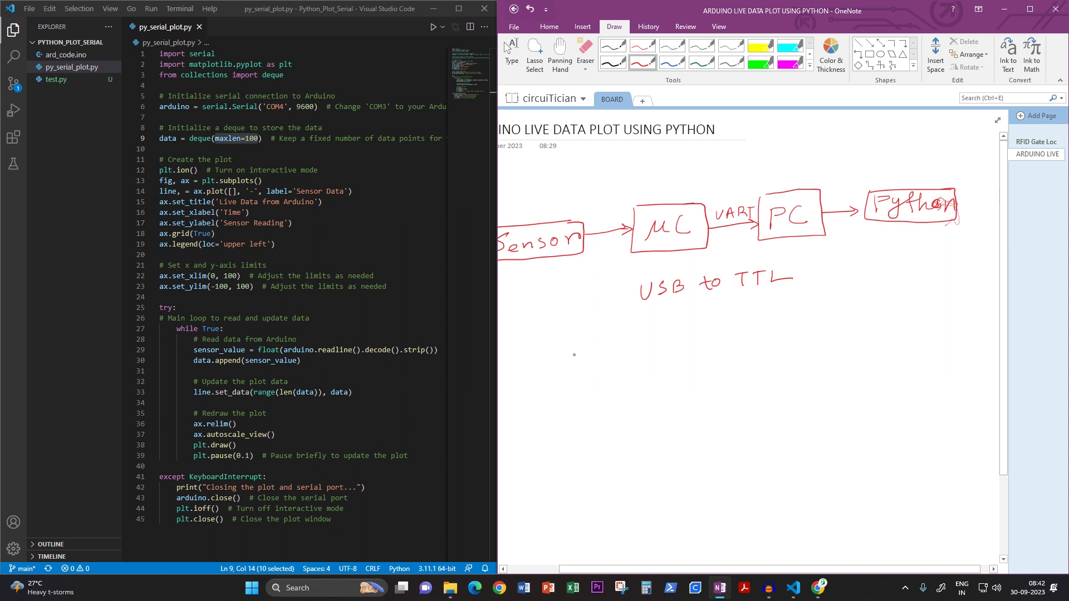
Draw a long data-buffer rectangle indexed 0 at the left and 99 at the right
drag(576, 341, 852, 338)
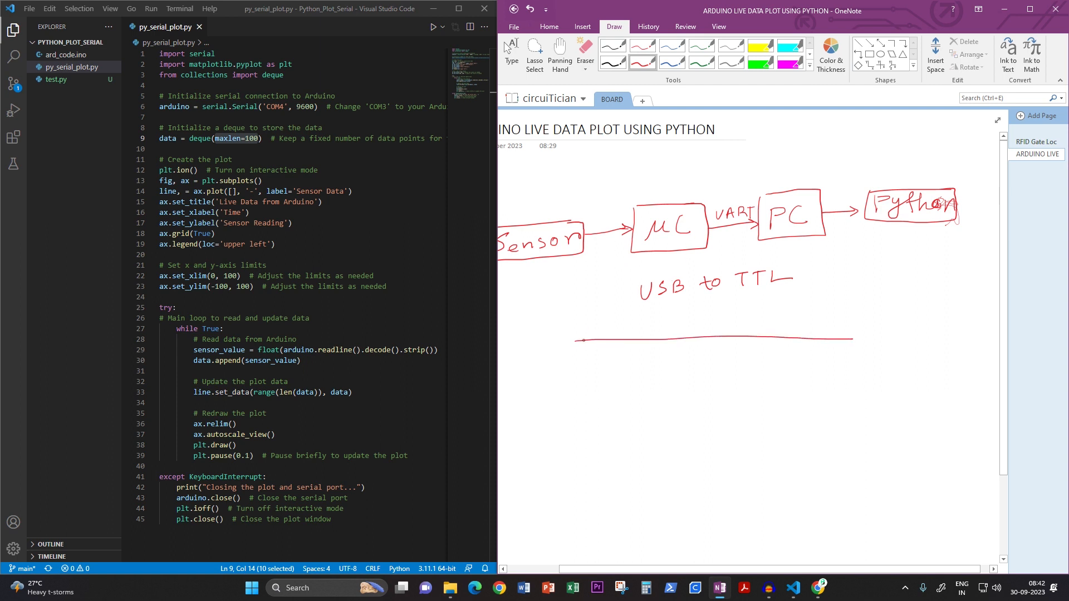
drag(576, 339, 837, 380)
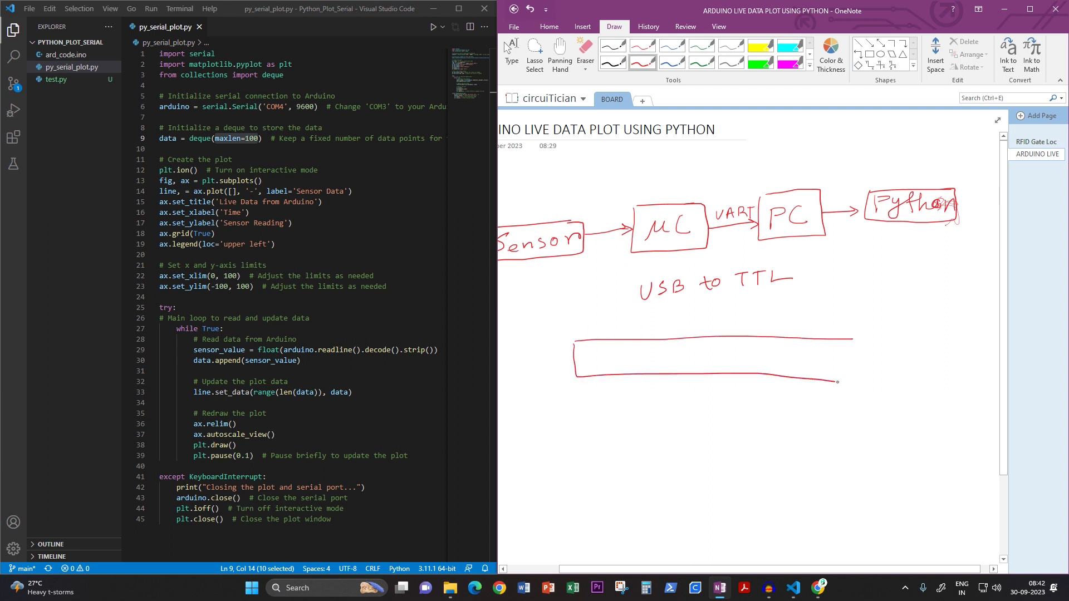
drag(838, 382, 858, 354)
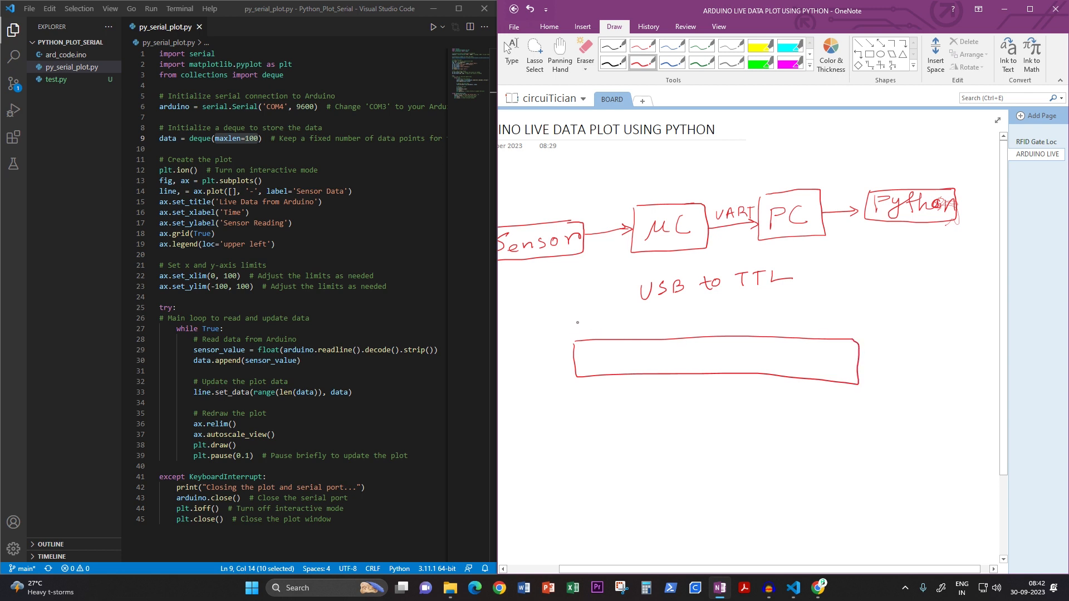
drag(572, 324, 582, 338)
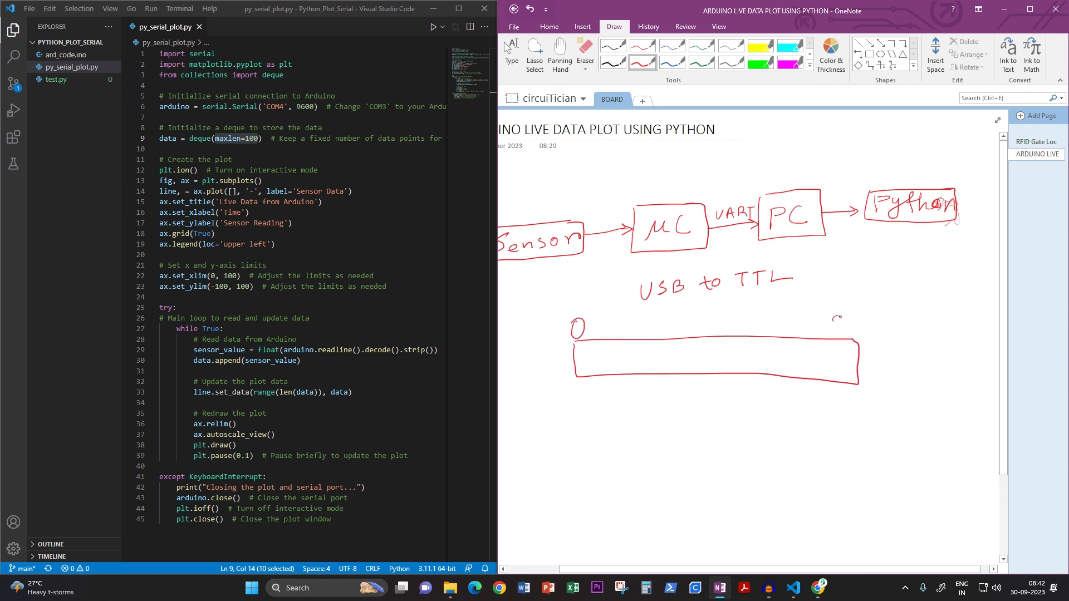
drag(828, 324, 861, 334)
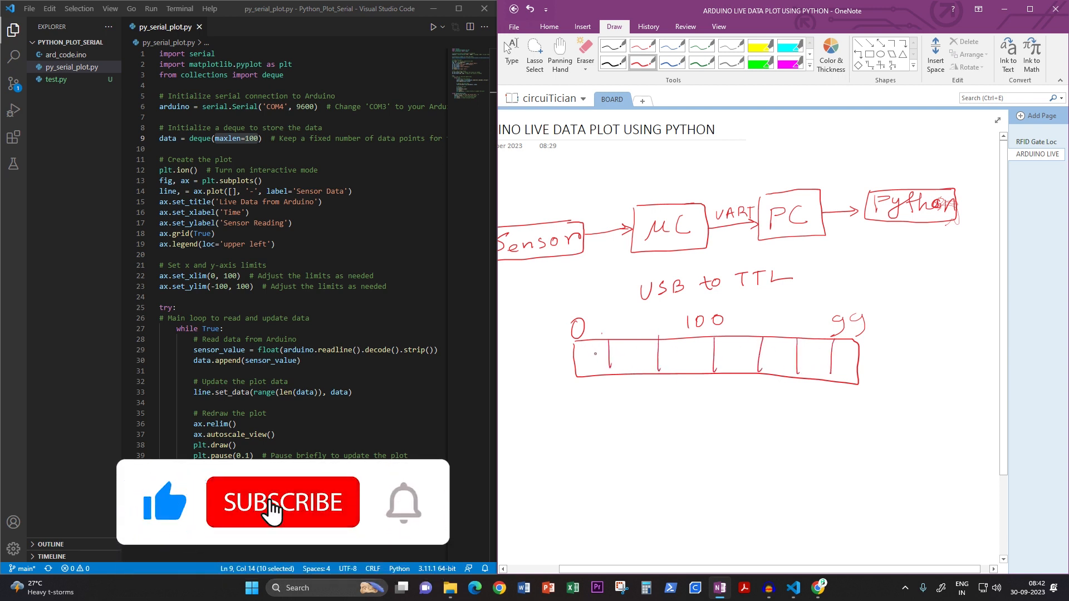
Write the '100 data' label under the buffer, underline it and box it
click(283, 503)
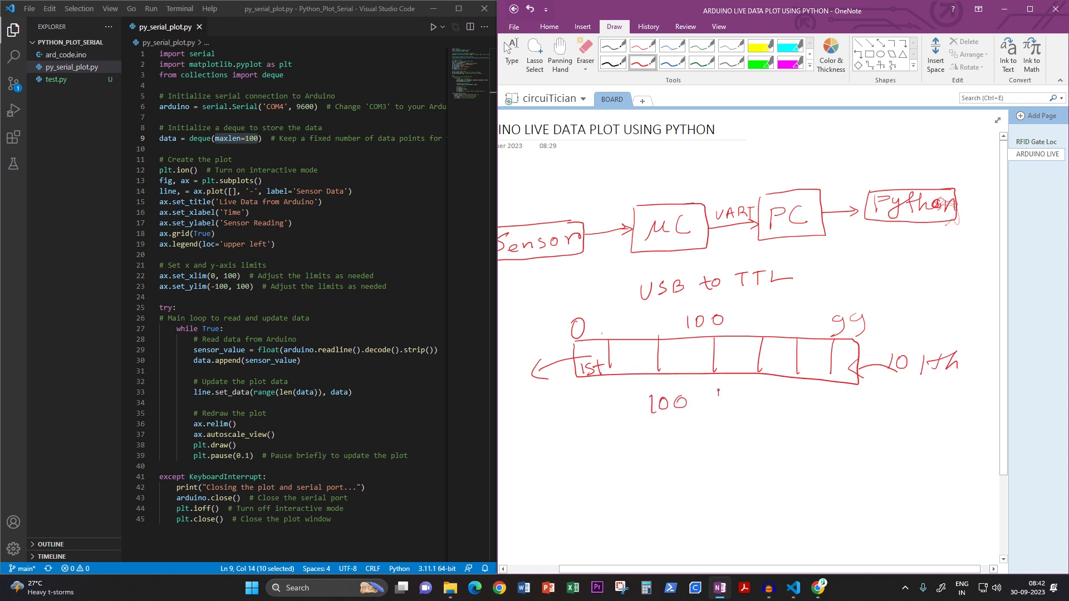
drag(712, 398, 774, 399)
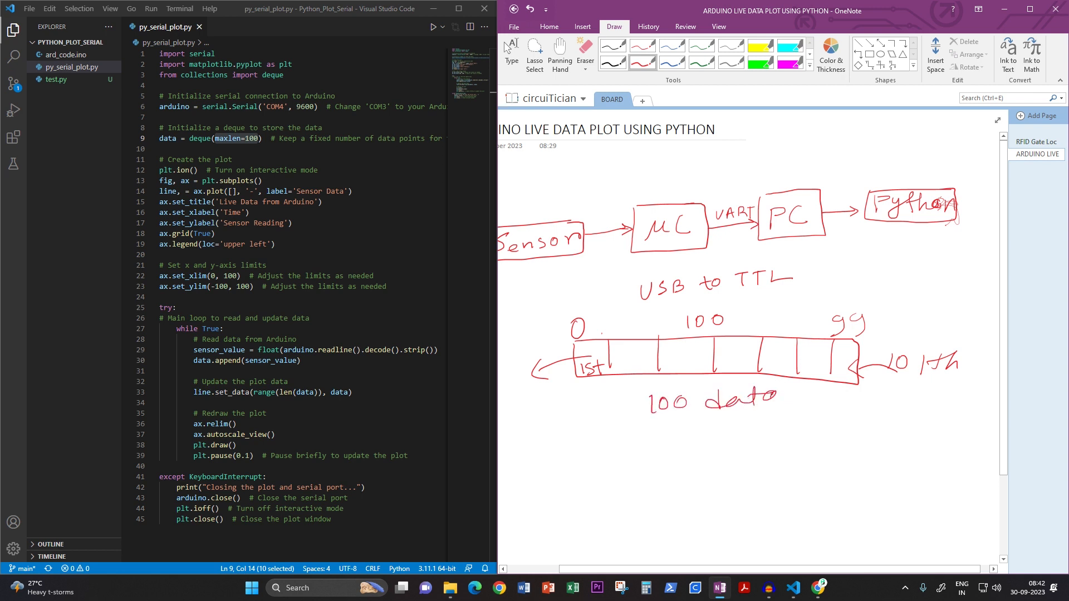
drag(655, 420, 797, 420)
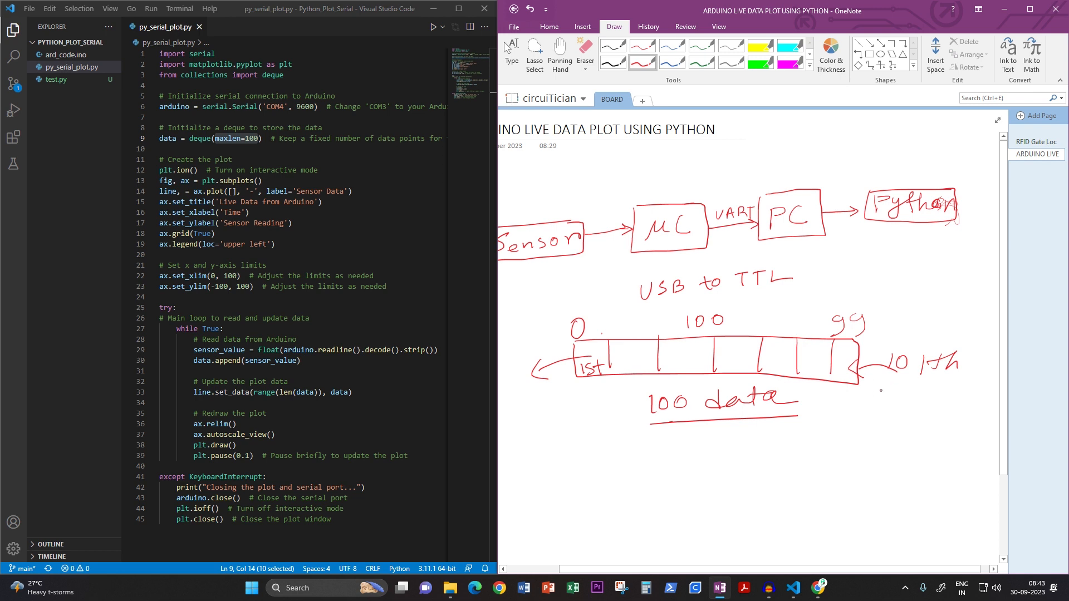
drag(880, 388, 941, 395)
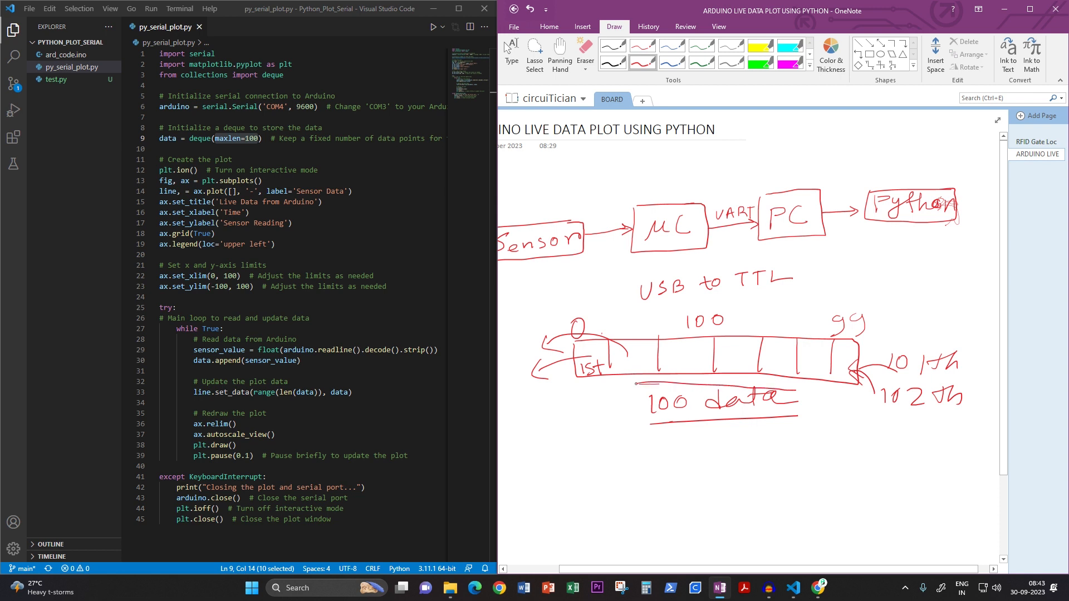
drag(641, 385, 793, 423)
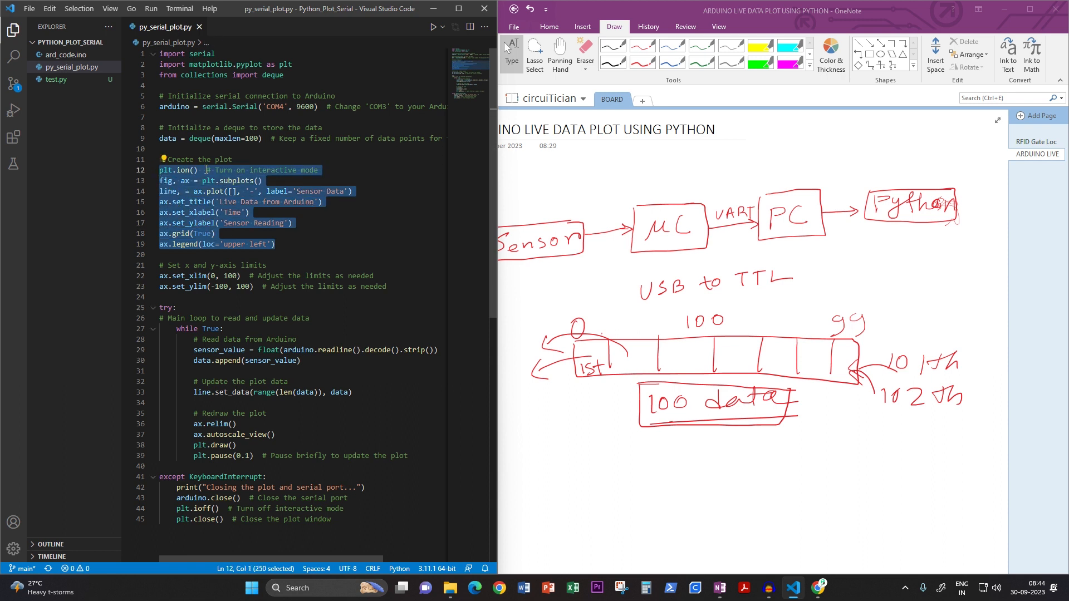
mouse_move(163, 169)
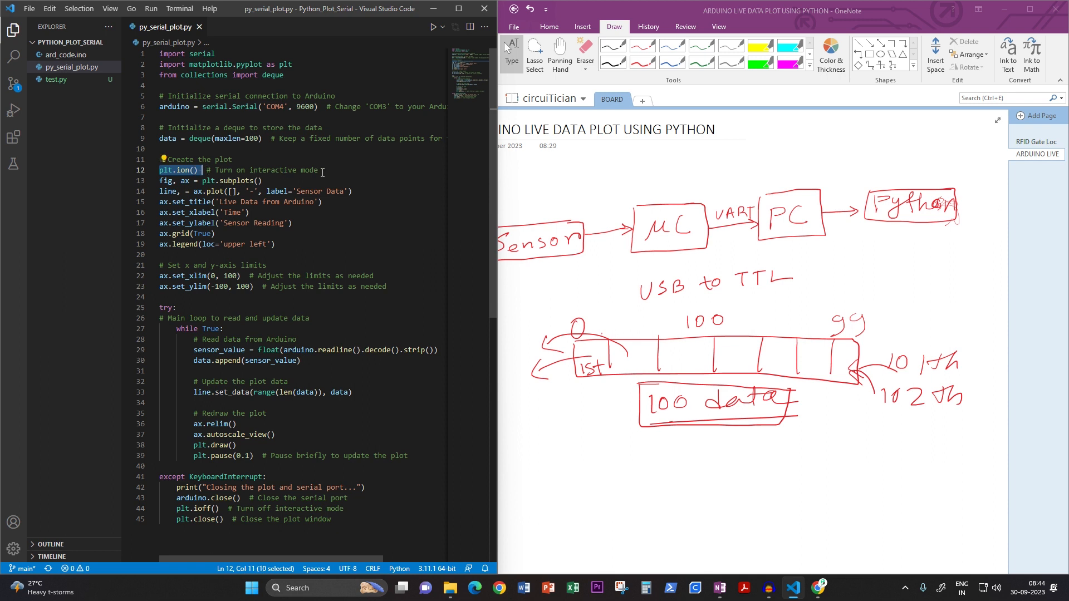
click(322, 169)
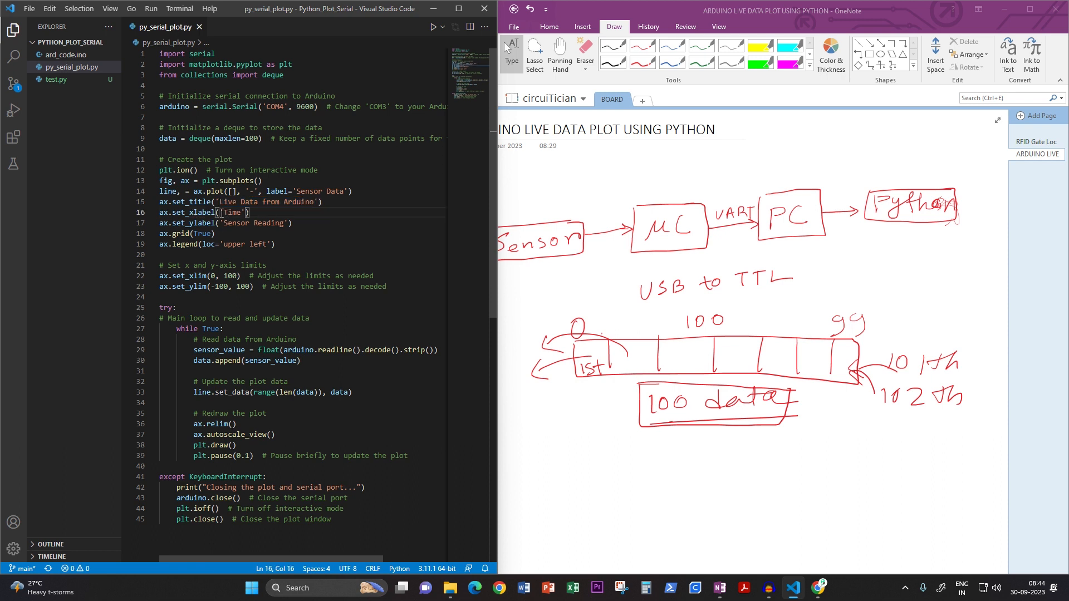
double_click(234, 212)
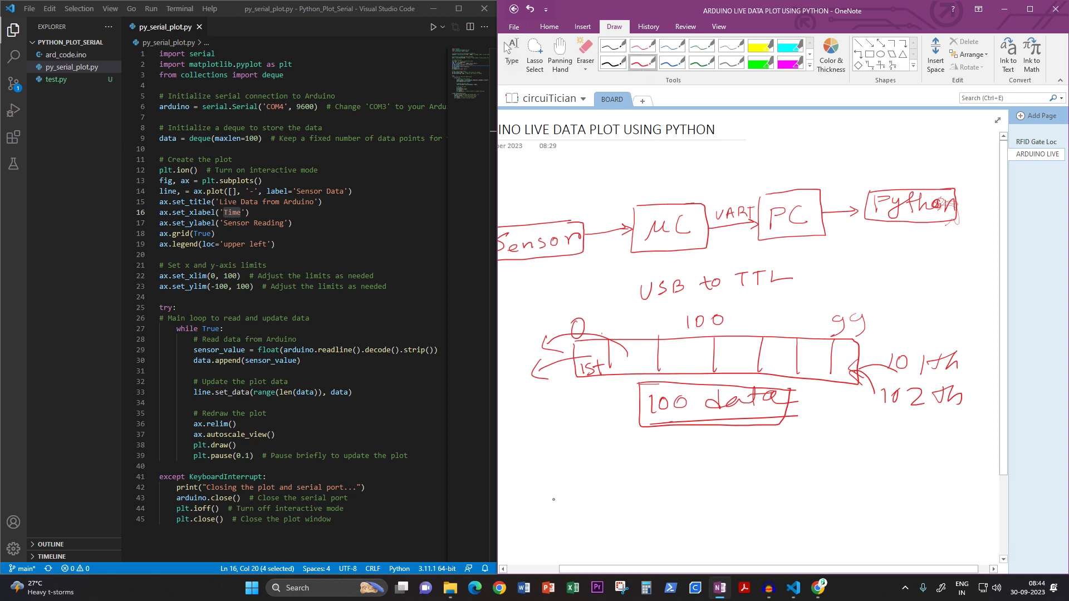
Sketch Time and Sensor Value axes and note the ax.grid(True) grid
drag(593, 513, 743, 511)
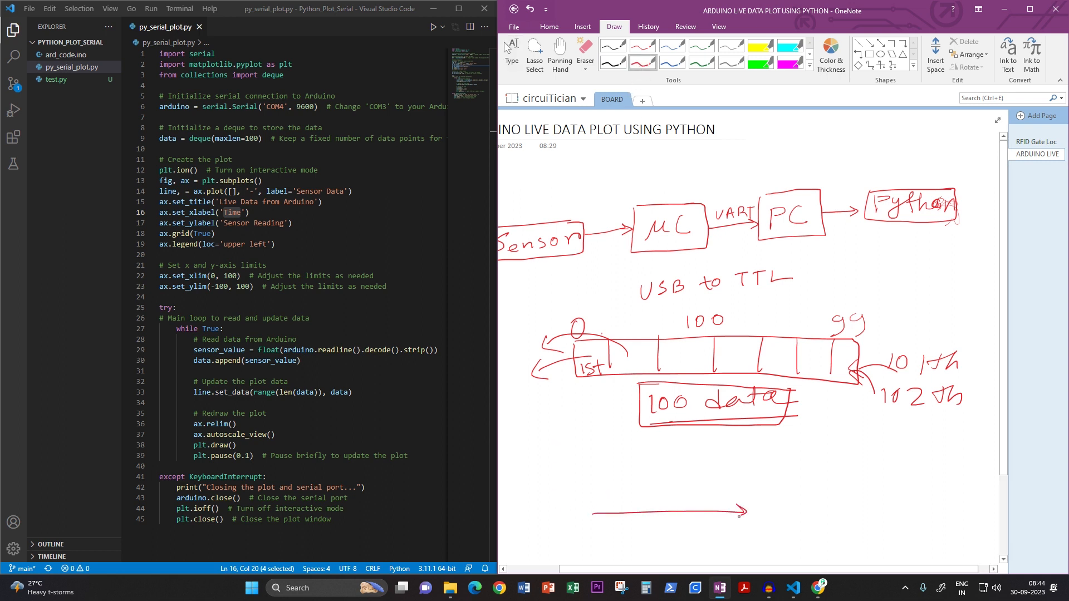
drag(633, 528, 654, 530)
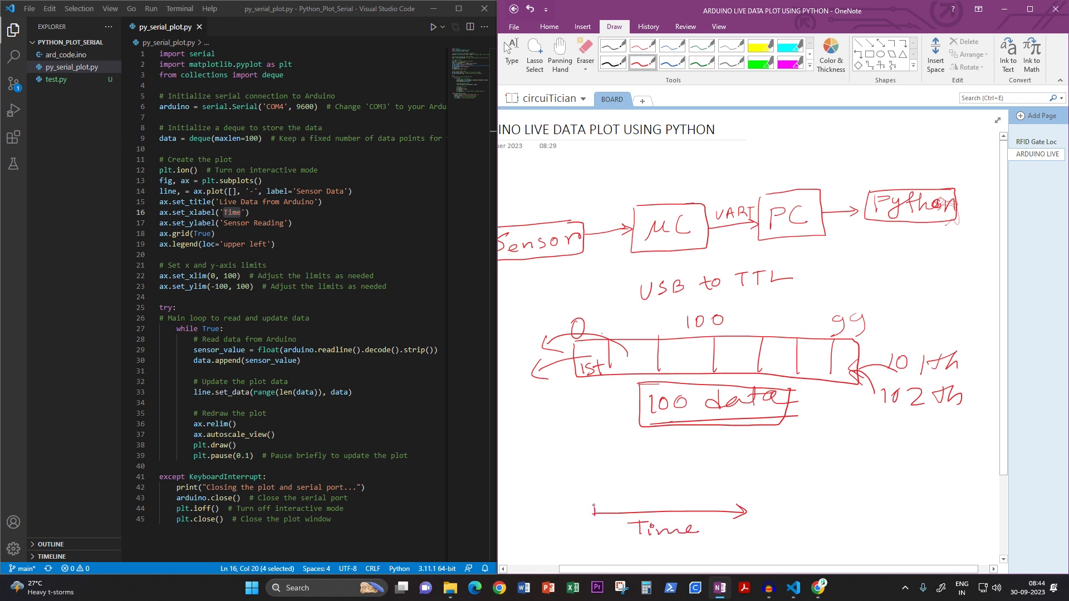
drag(590, 507, 590, 439)
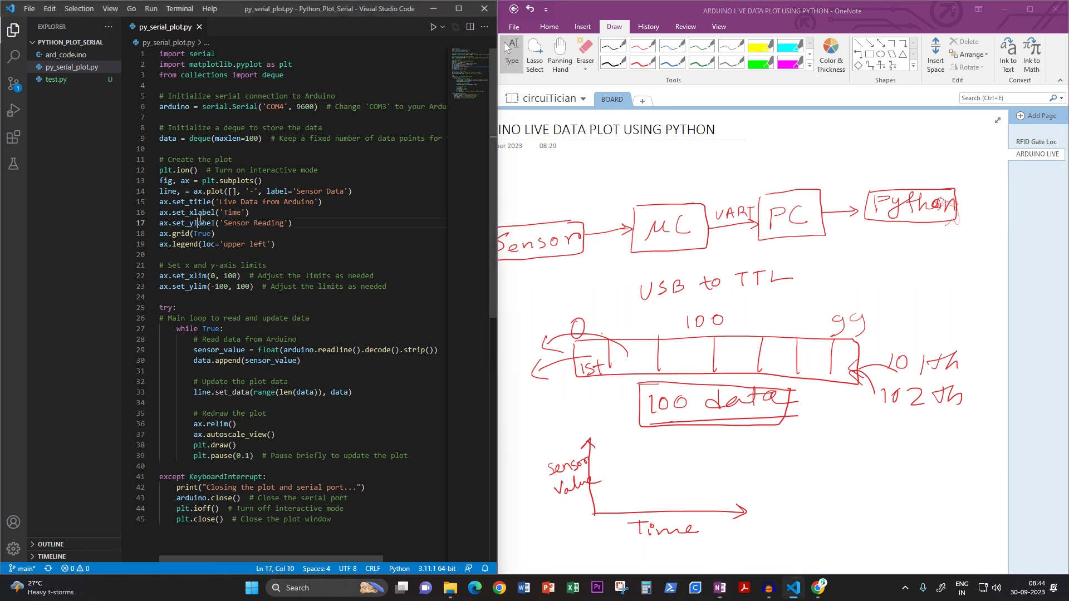
mouse_move(195, 211)
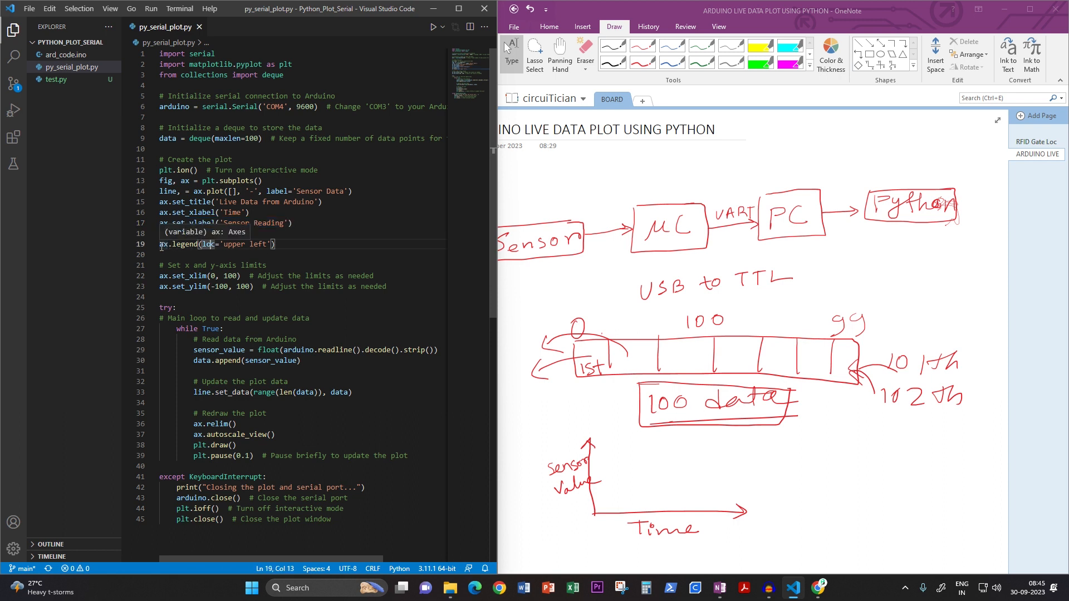
text(ax.grid(True))
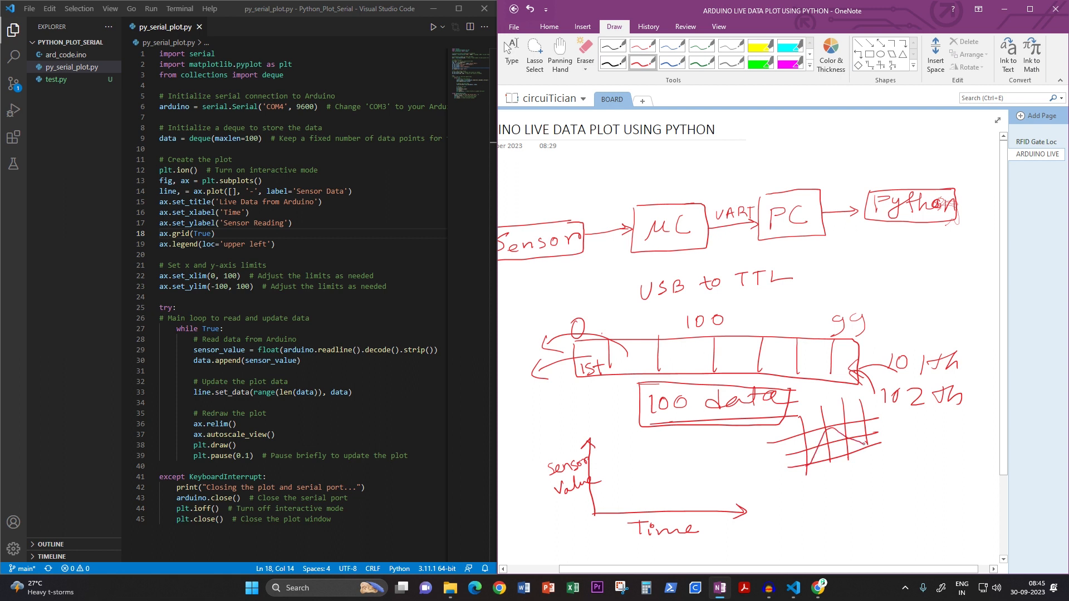
mouse_move(924, 416)
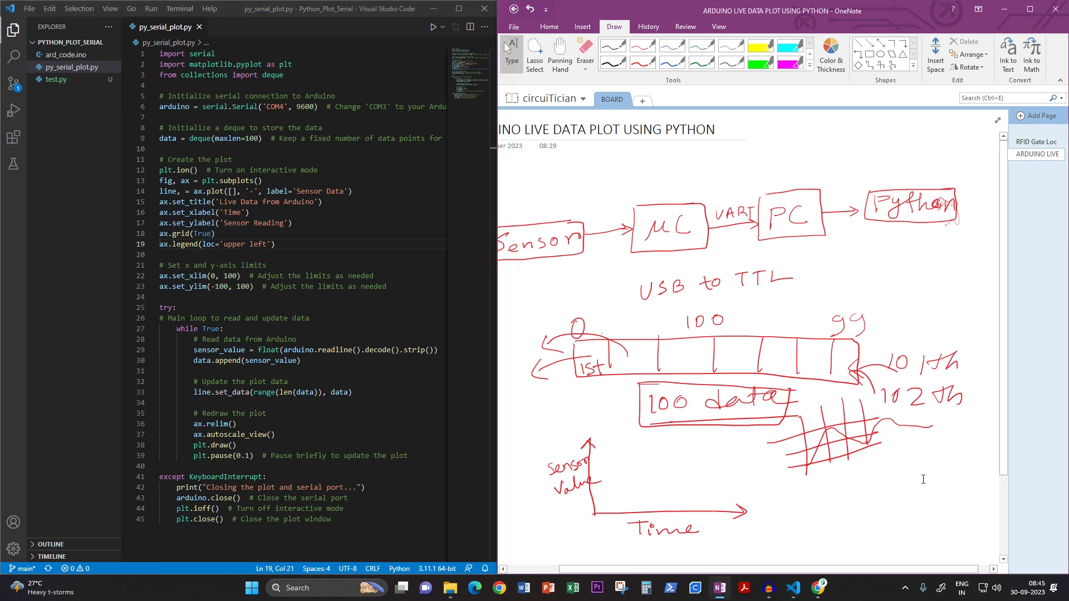
Add a hump-shaped curve and a small legend box, then highlight the x-limit call on line 22
drag(764, 539, 870, 507)
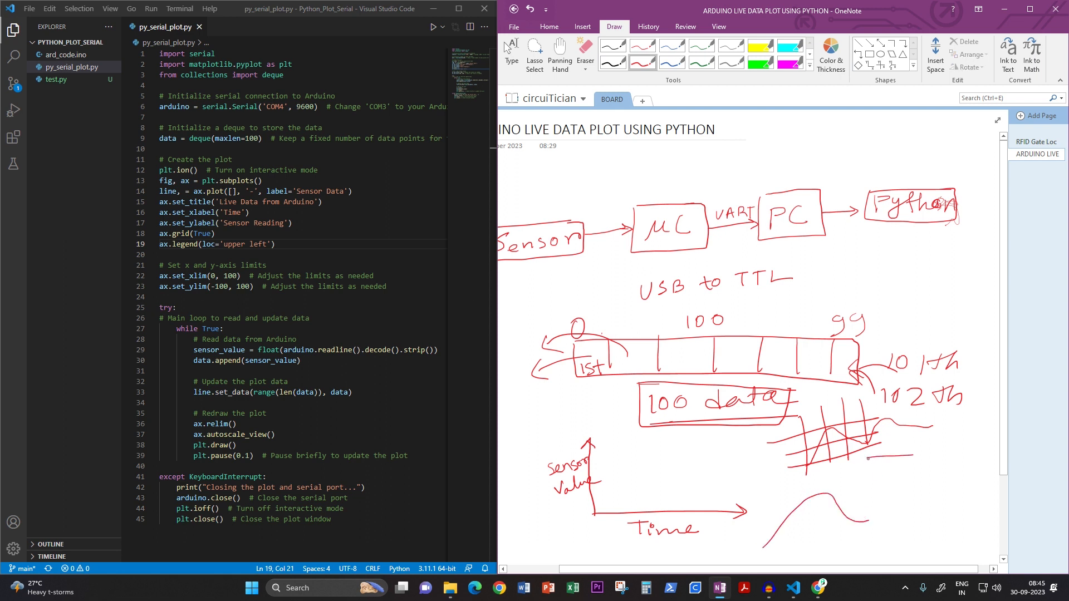
drag(864, 463, 922, 473)
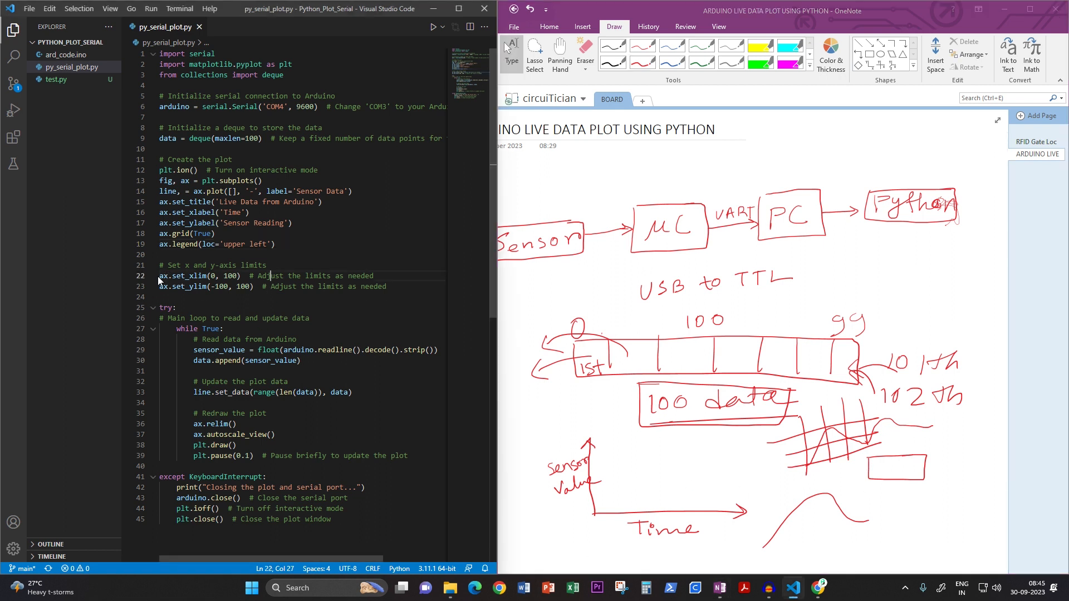
drag(159, 275, 253, 275)
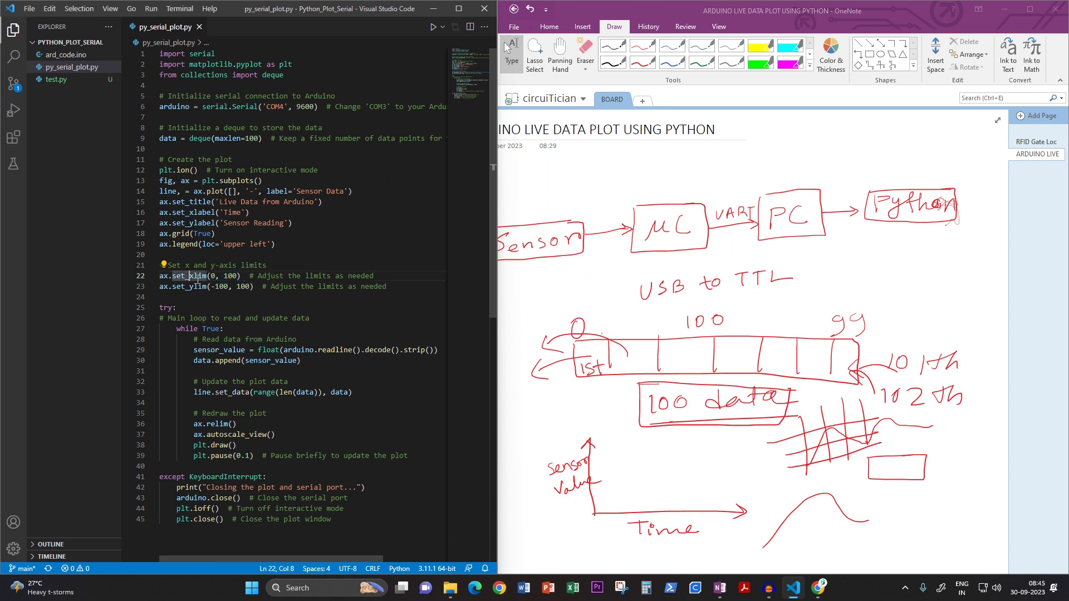
Sketch a horizontal x-axis arrow marked 0 and 100 matching set_xlim
scroll(down, 3)
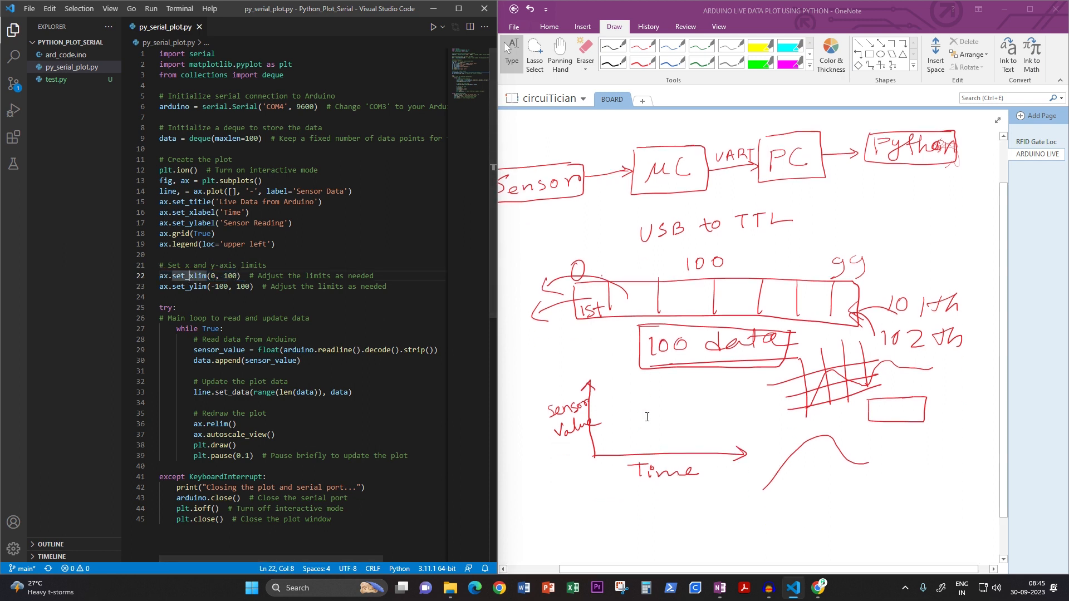
scroll(down, 3)
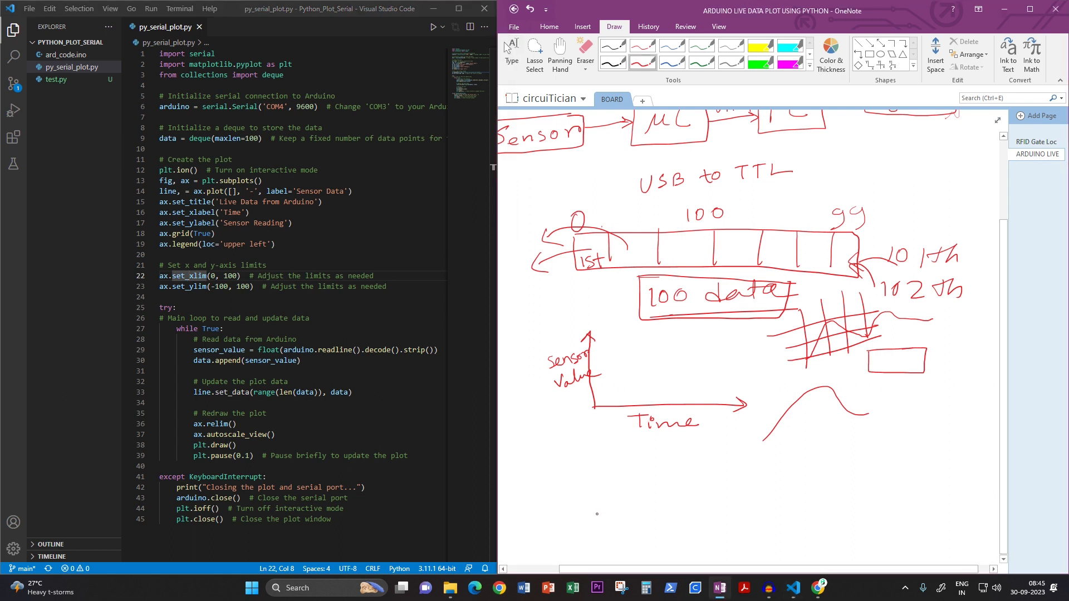
drag(600, 511, 852, 515)
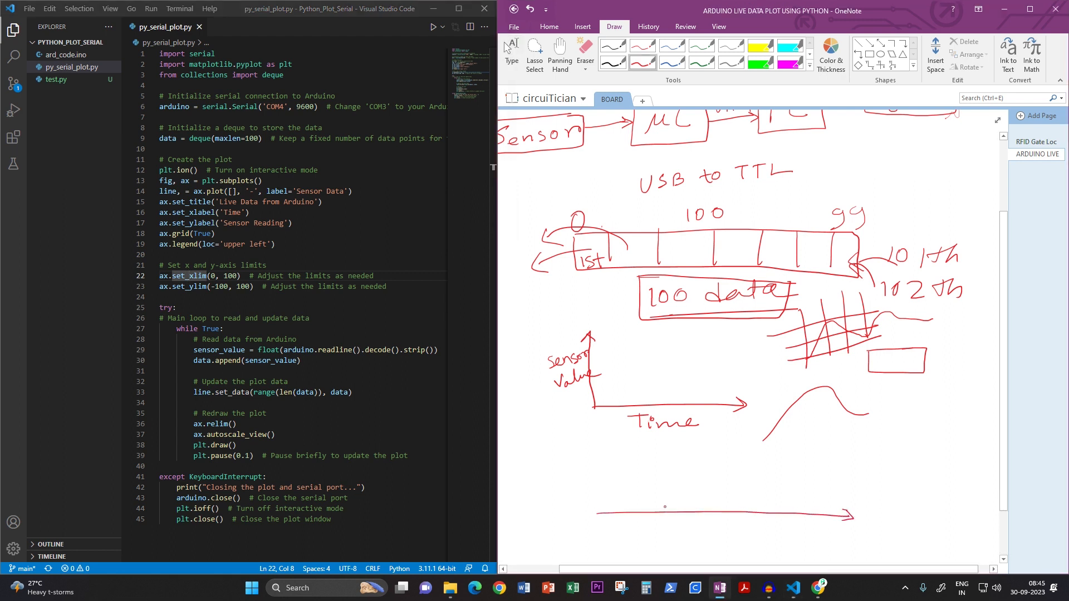
drag(597, 518, 606, 528)
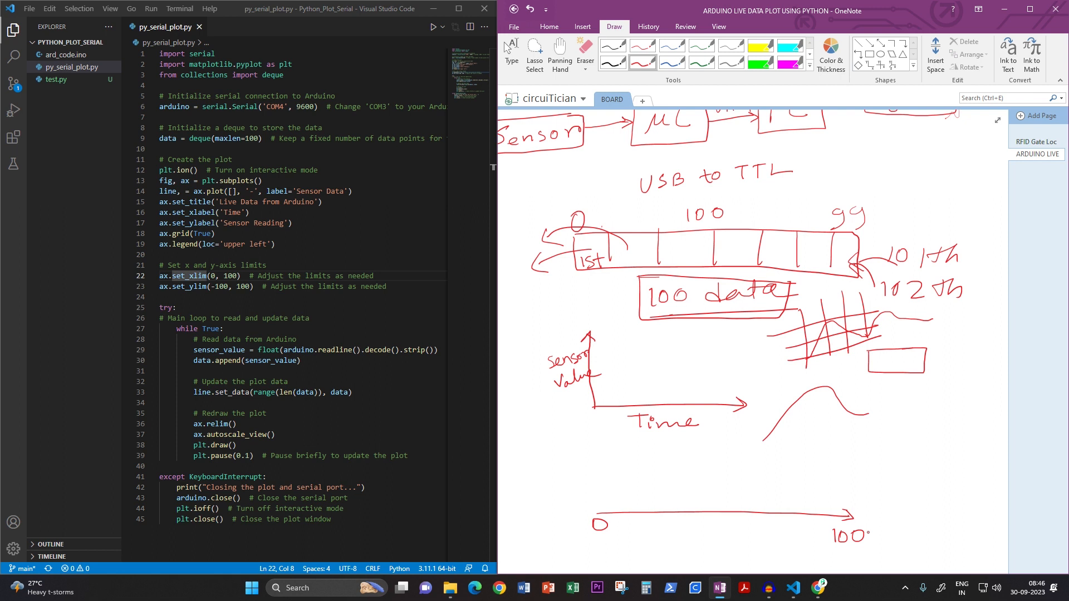
scroll(down, 3)
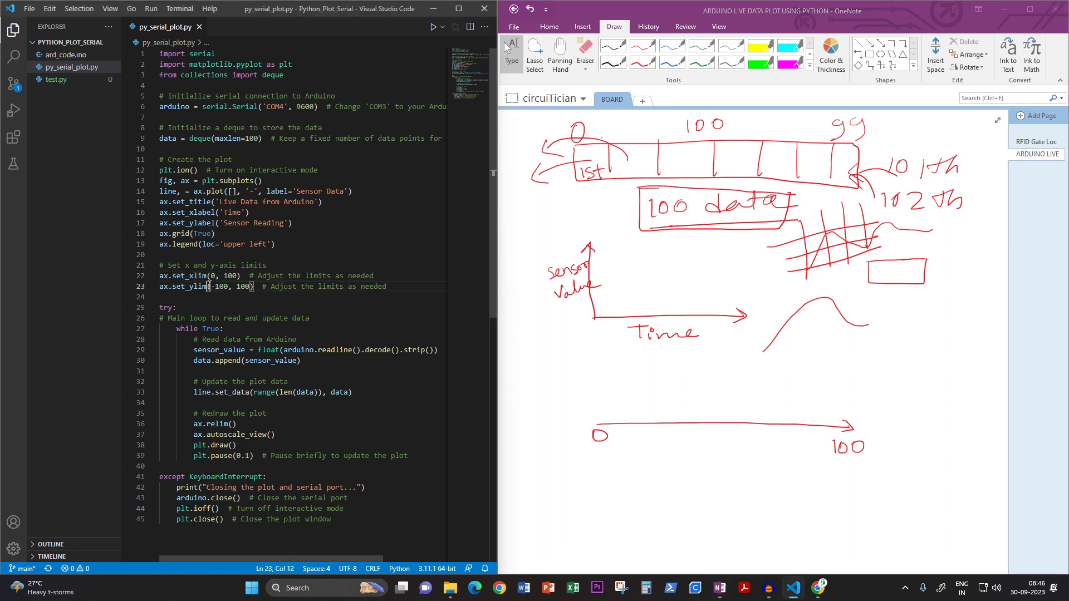
Highlight '-100, 100' in set_ylim and sketch a vertical axis marked +100/-100 with a plot frame
drag(211, 286, 251, 286)
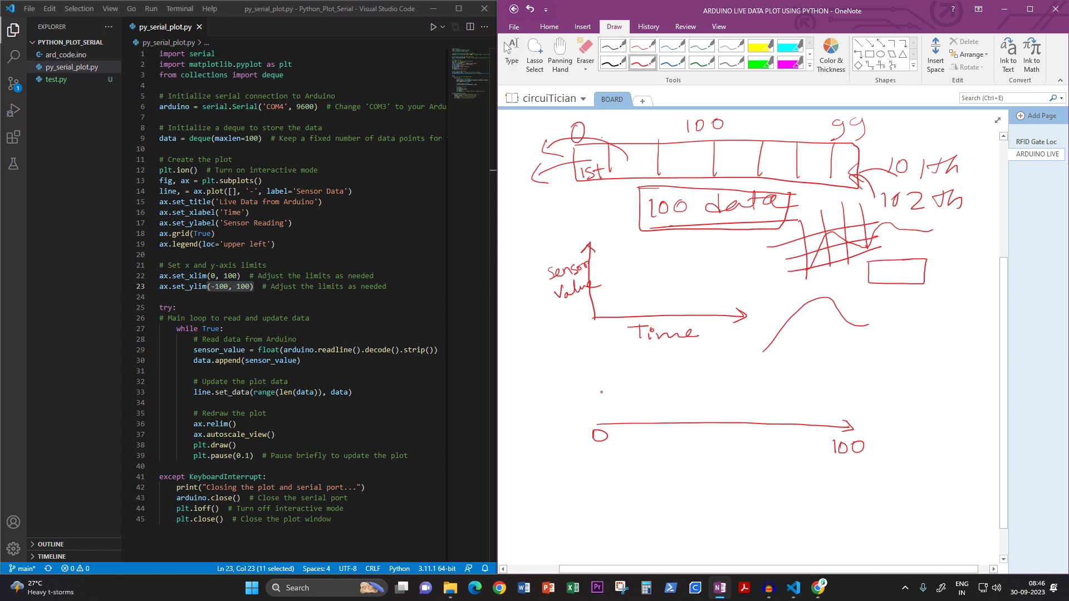
drag(603, 351, 611, 501)
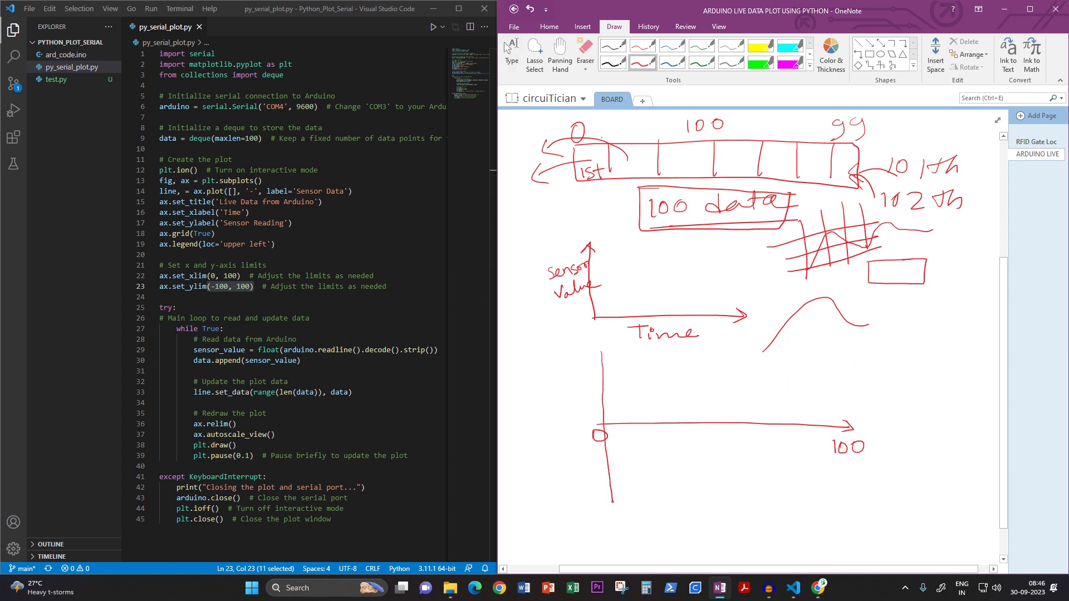
drag(579, 497, 606, 491)
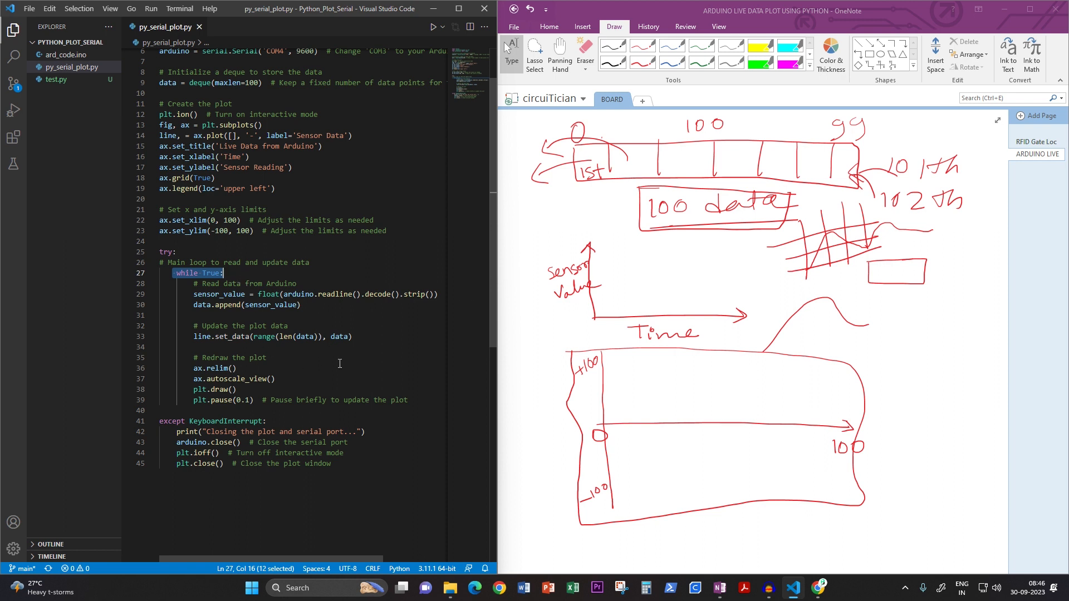
mouse_move(748, 438)
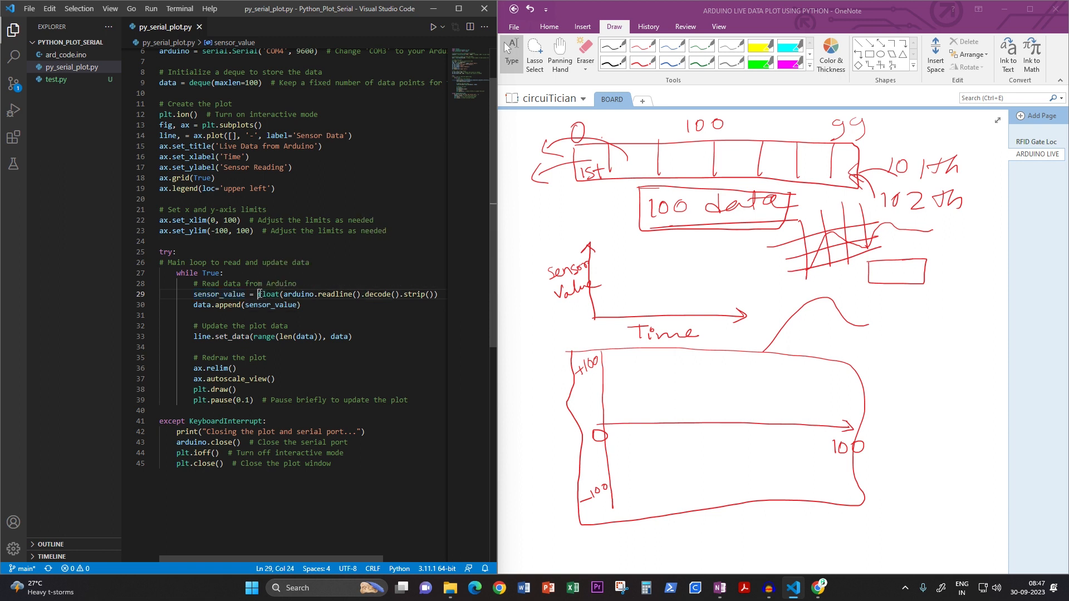
drag(260, 294, 438, 294)
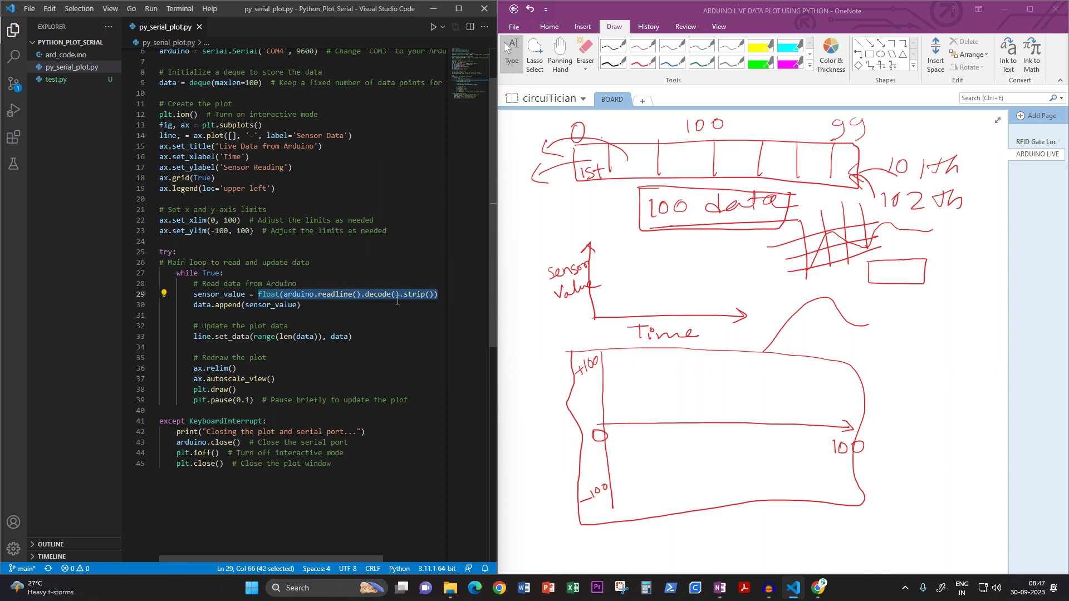
click(269, 294)
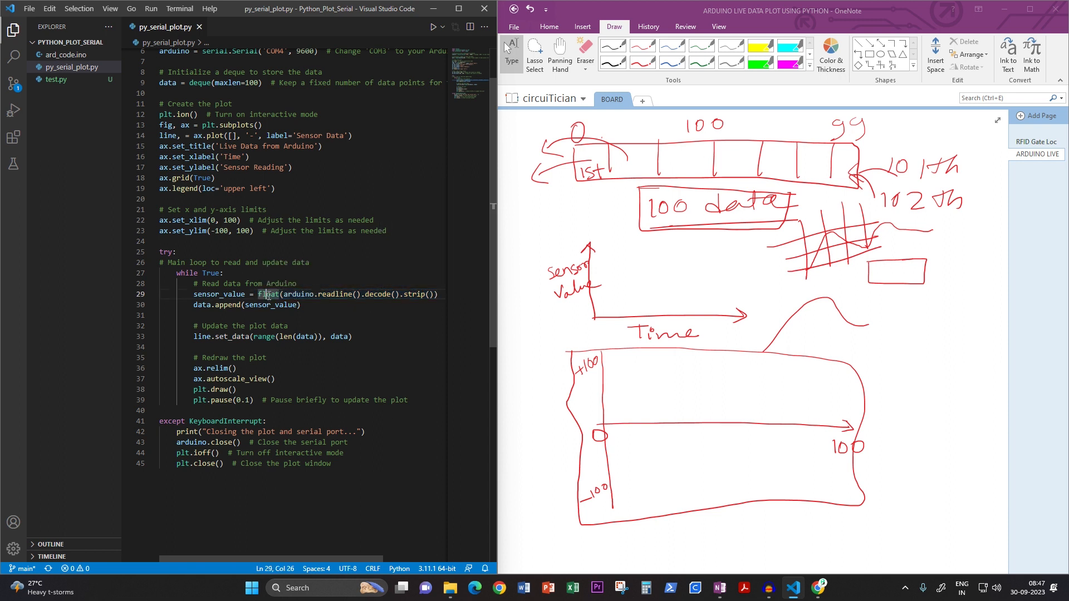
double_click(271, 294)
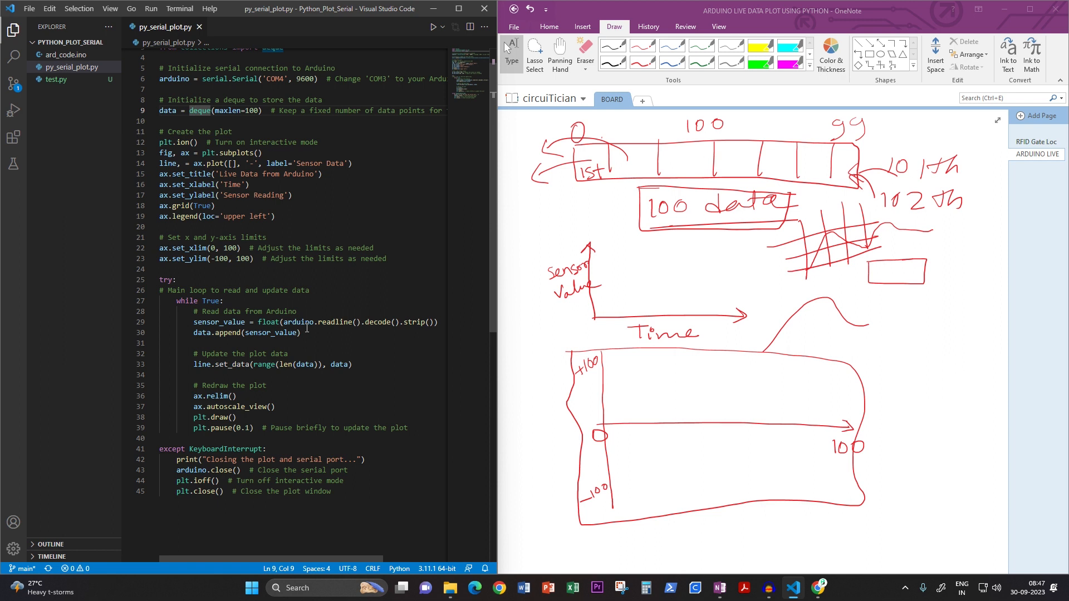
mouse_move(712, 389)
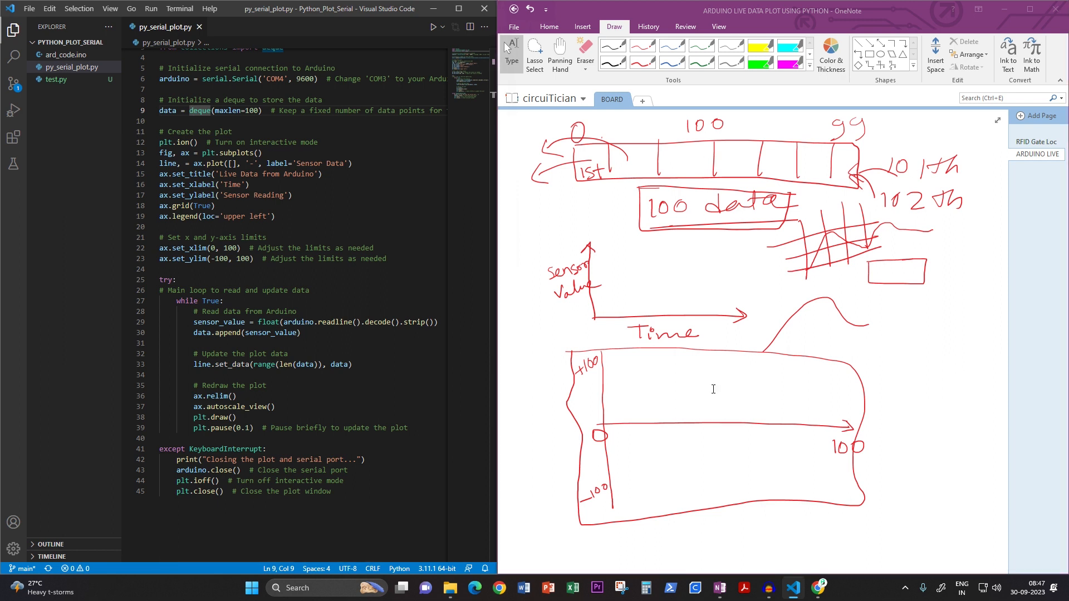
Draw a 'data' row of cells and write 512 in the first one
scroll(down, 3)
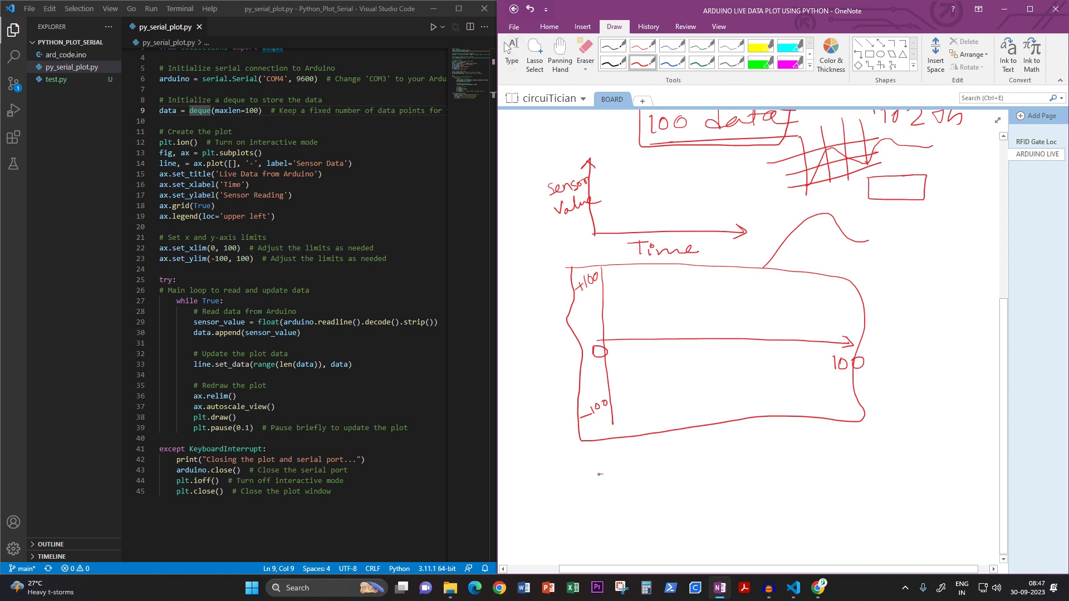
drag(604, 463, 886, 469)
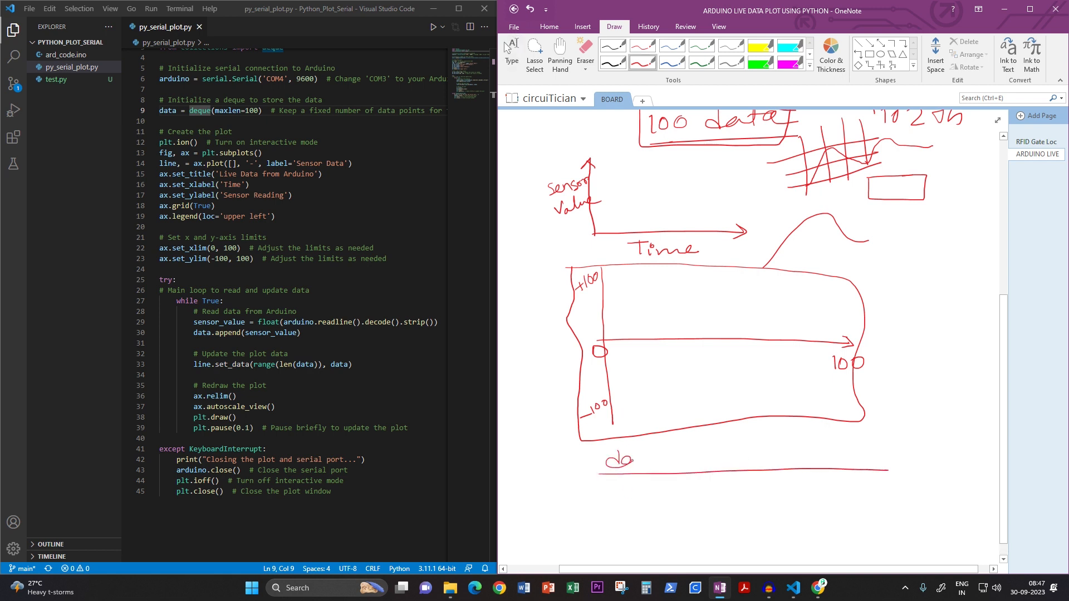
drag(600, 491, 825, 510)
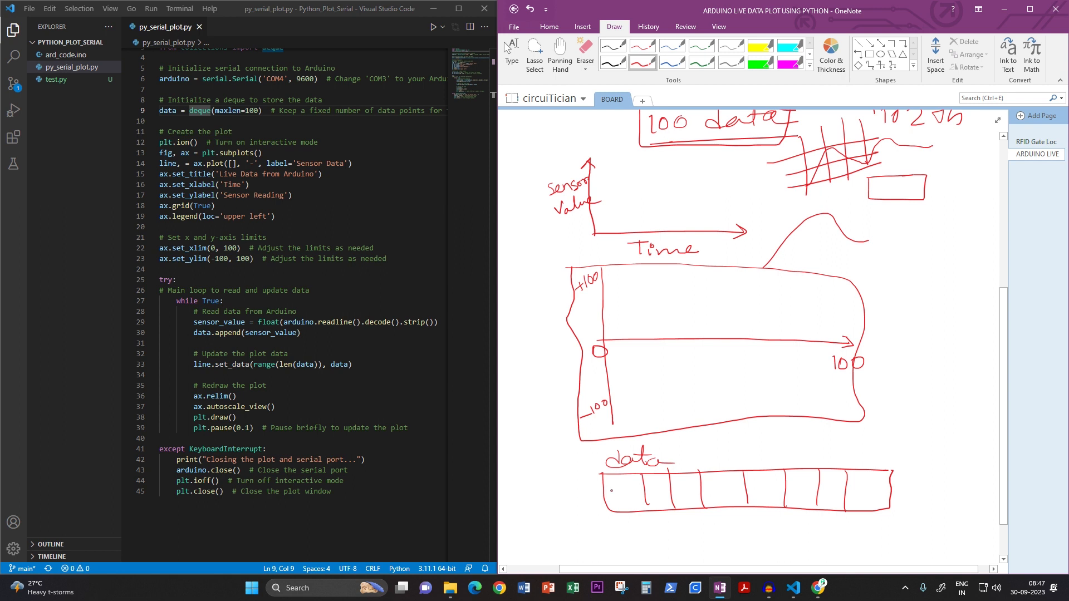
text(512)
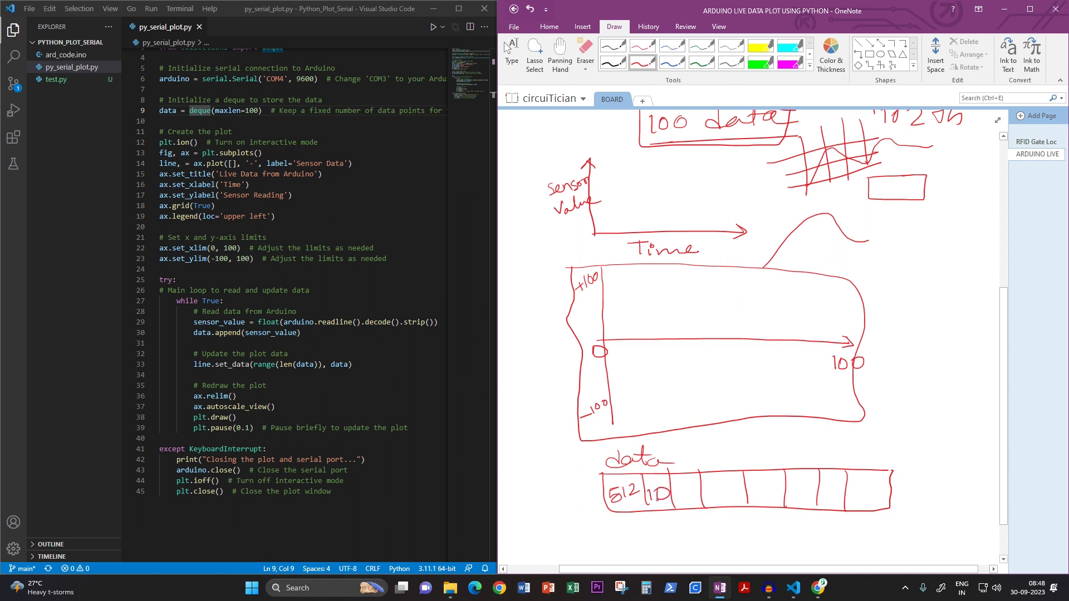
Write 10 and 20 in the next cells and label the ends 'deleted' and '100th data'
drag(681, 491, 709, 491)
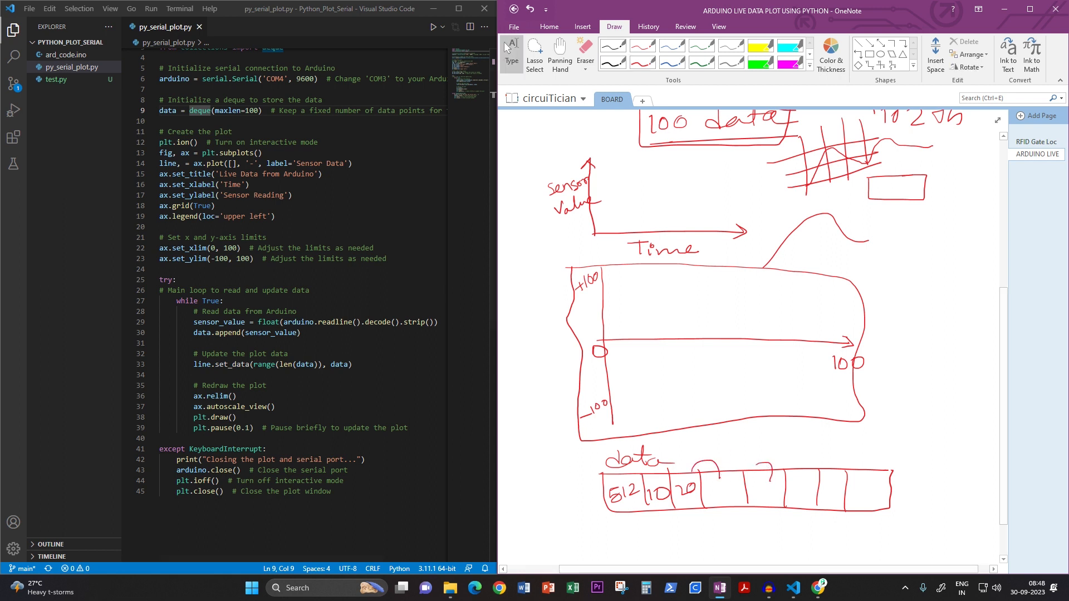
double_click(272, 332)
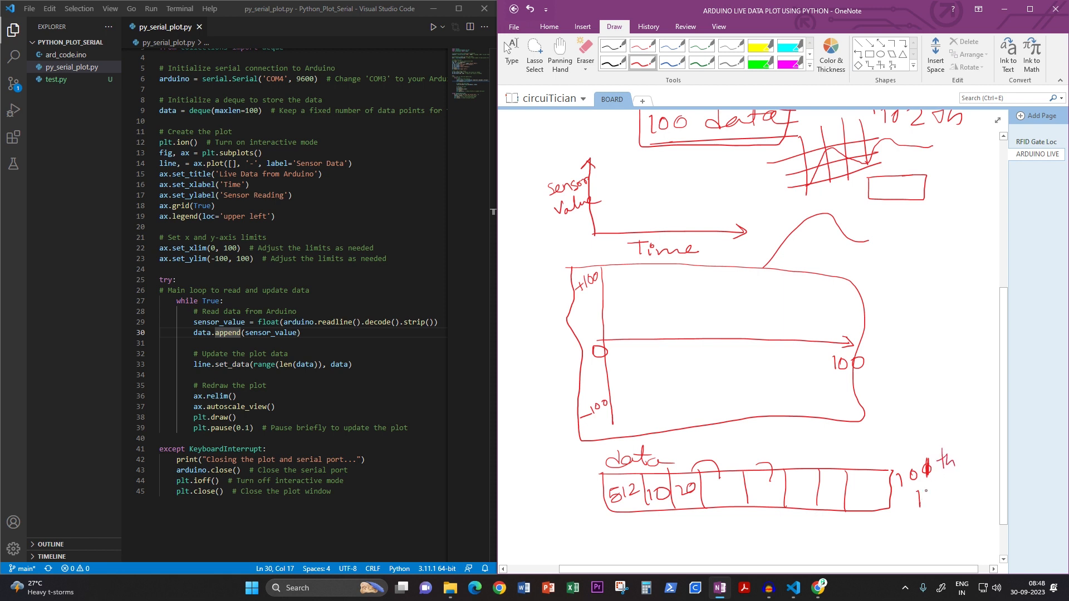
drag(906, 491, 960, 498)
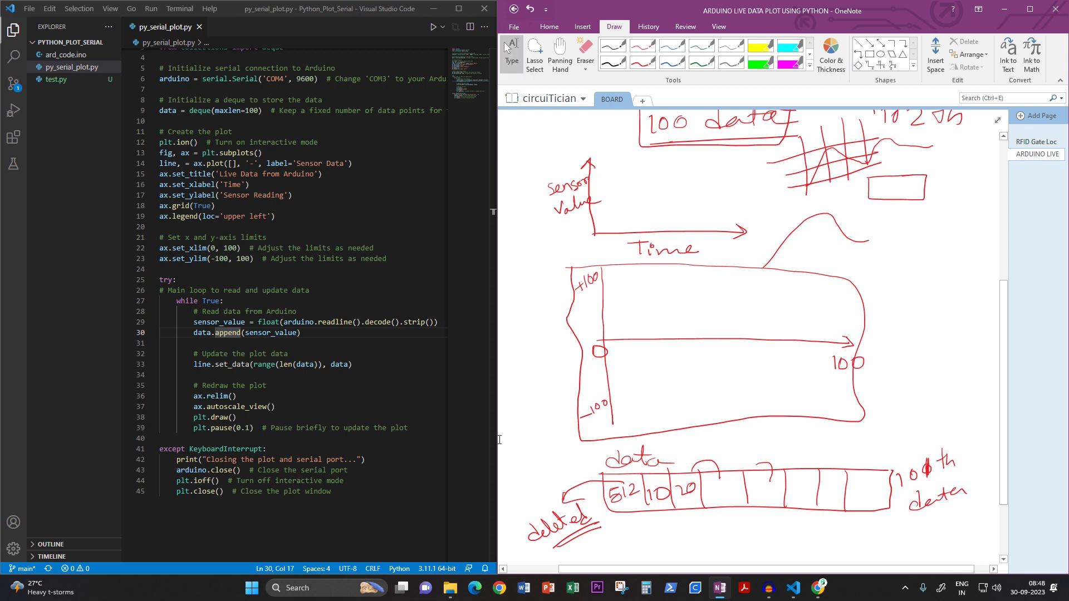
scroll(down, 3)
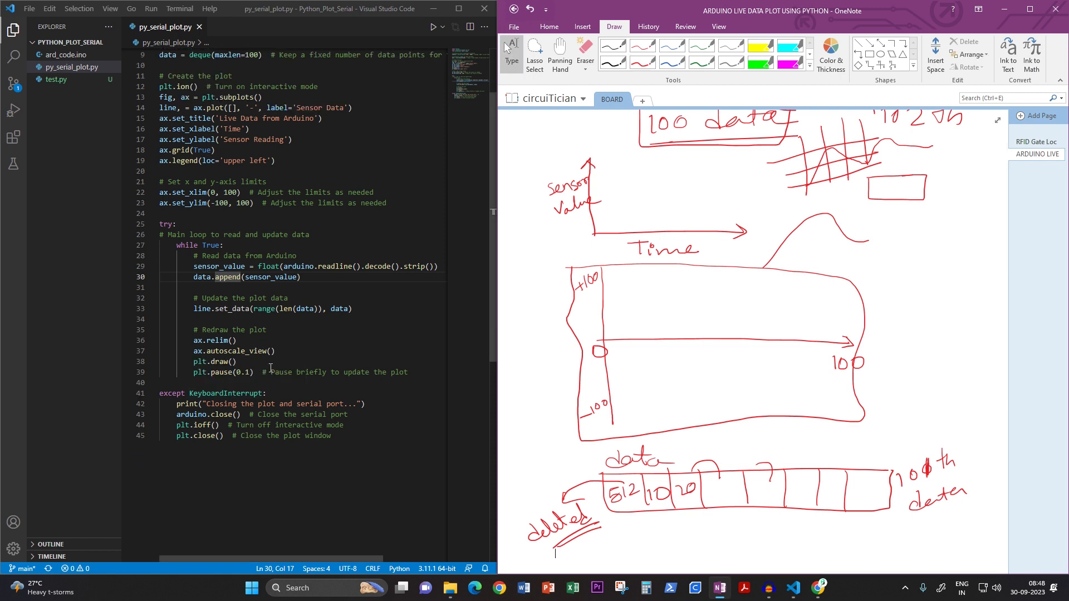
click(236, 361)
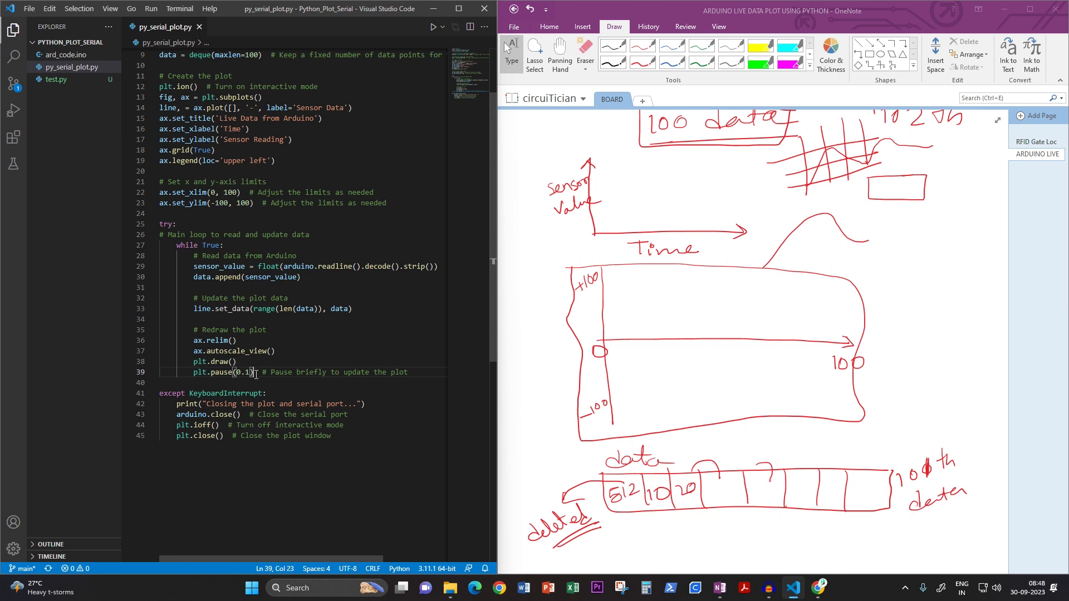
drag(250, 371, 194, 371)
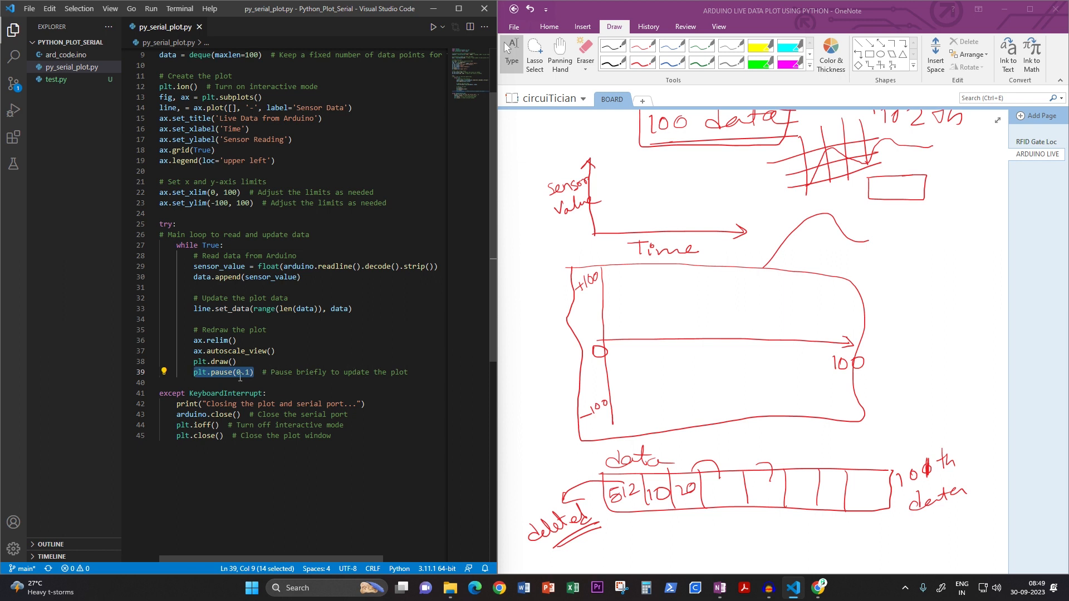
click(330, 372)
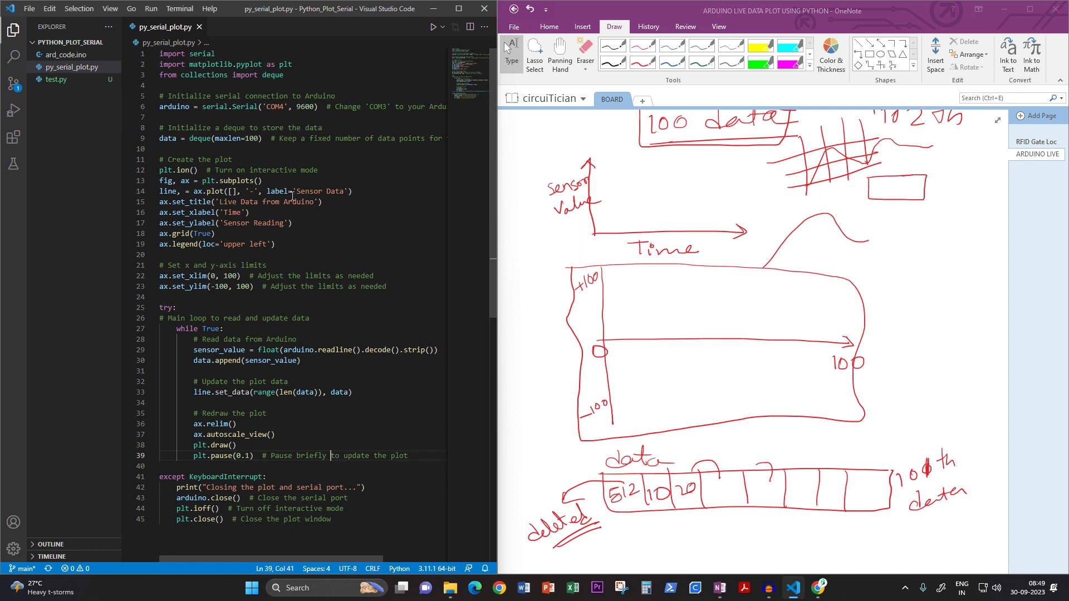
Show ard_code.ino and write the 50 and -50 level labels in the sketch
click(65, 54)
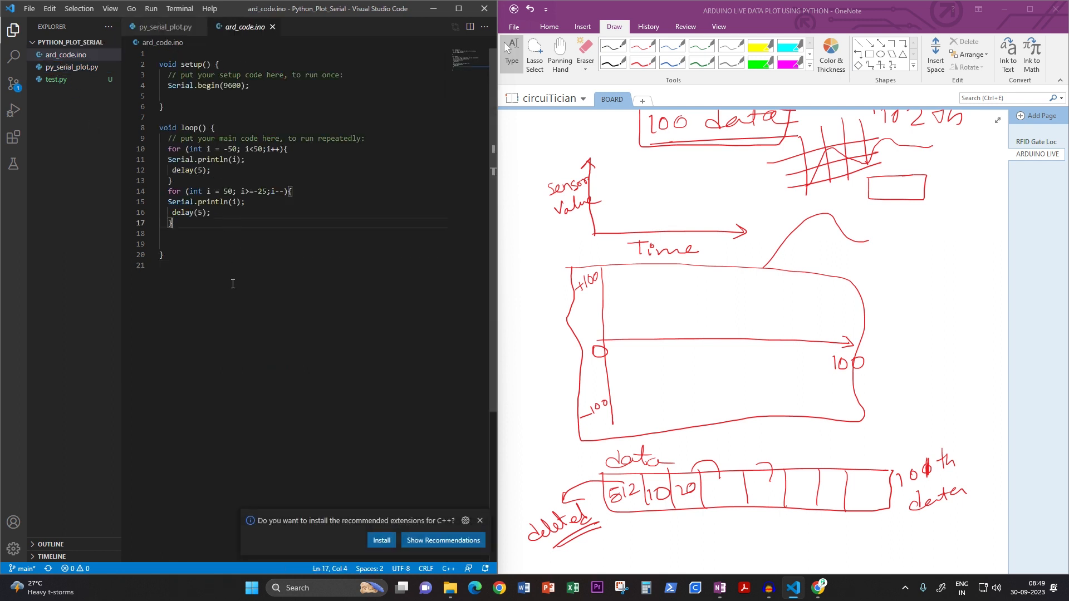
mouse_move(235, 290)
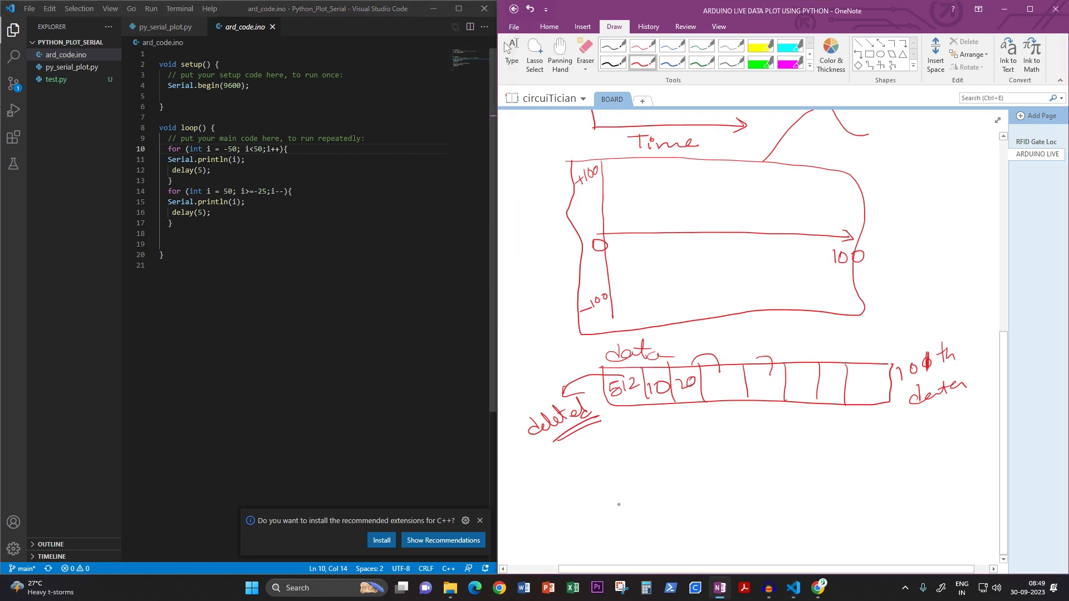
drag(620, 514, 655, 500)
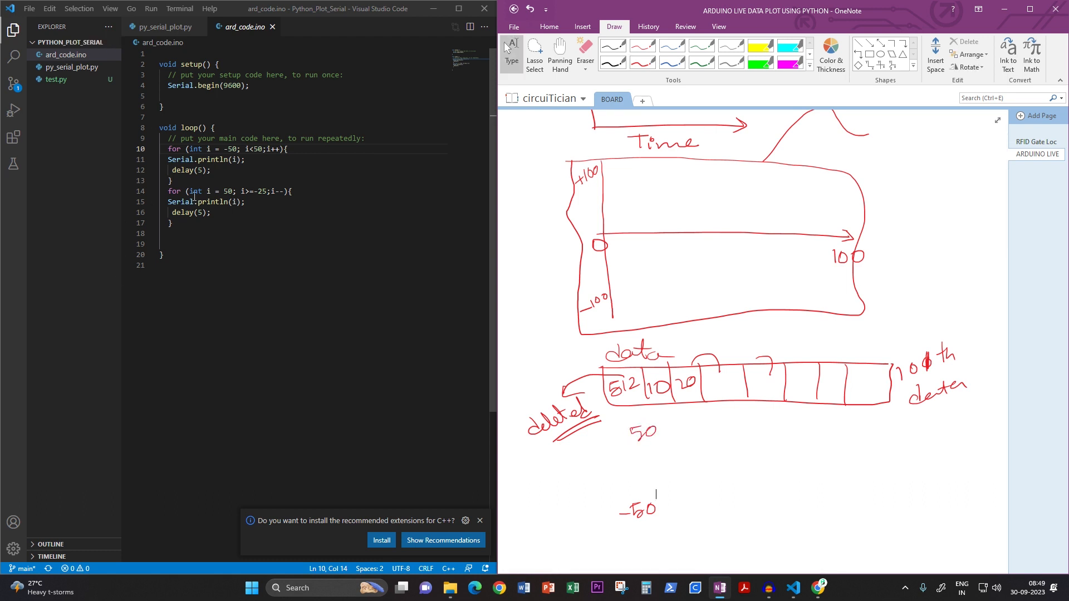
drag(170, 138, 170, 179)
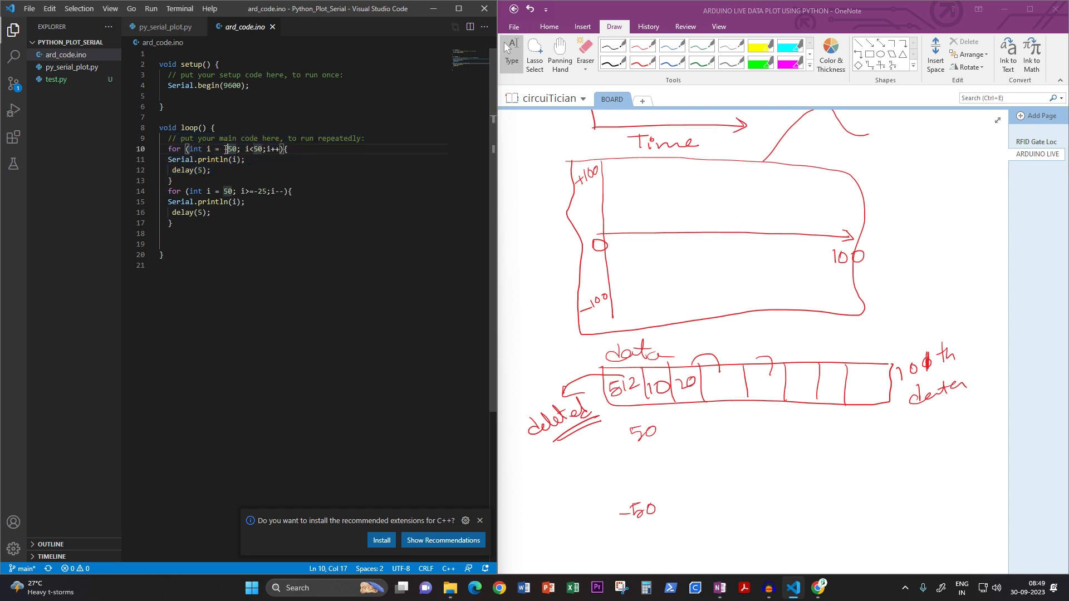
text(-50)
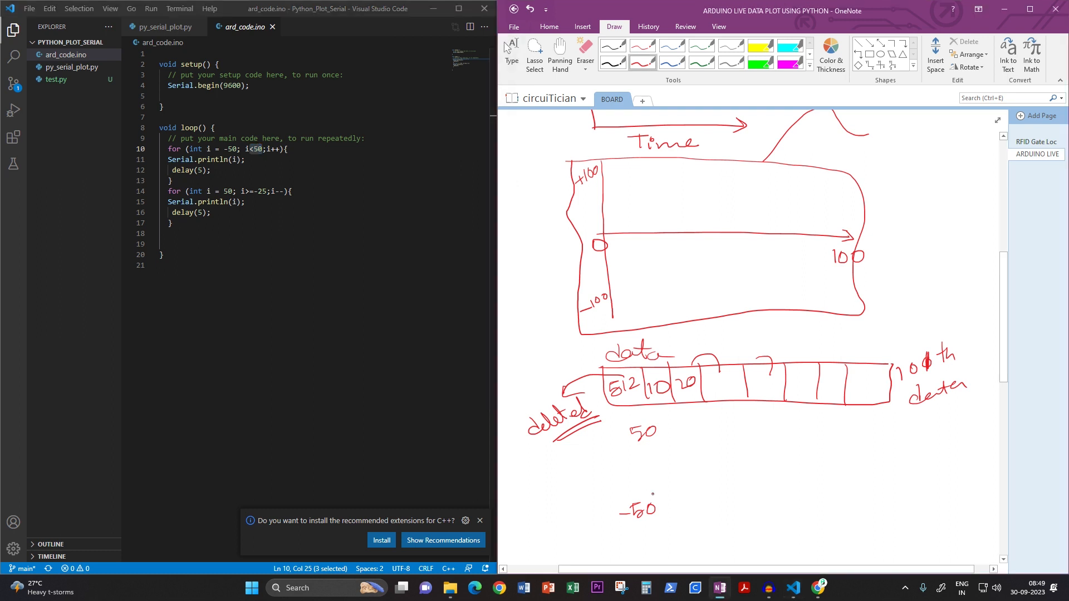
Sketch a zigzag triangle wave between 50 and -50 across the page
drag(650, 495, 724, 436)
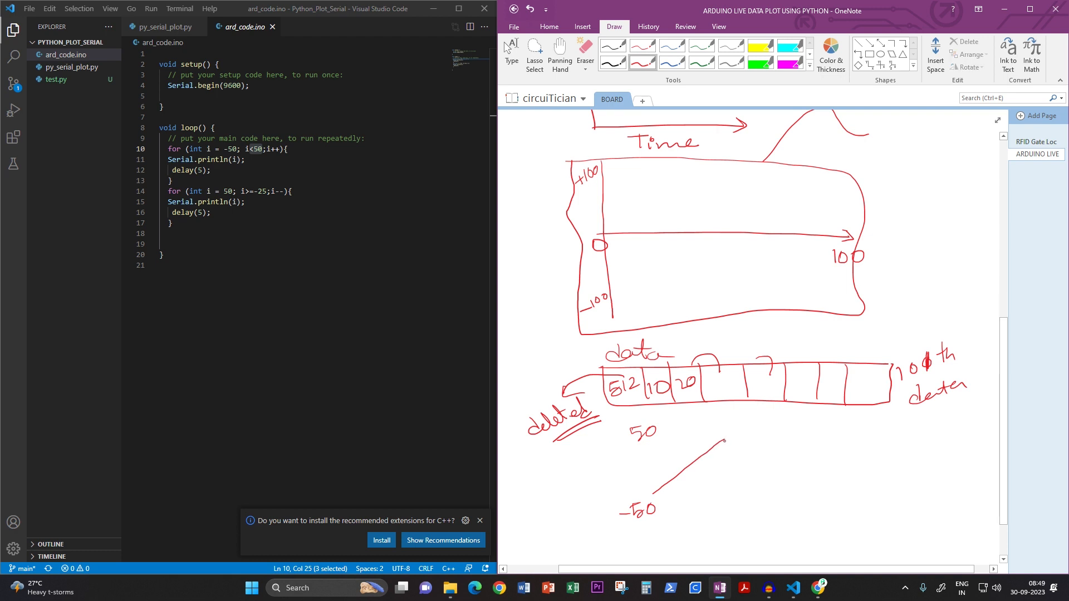
right_click(717, 443)
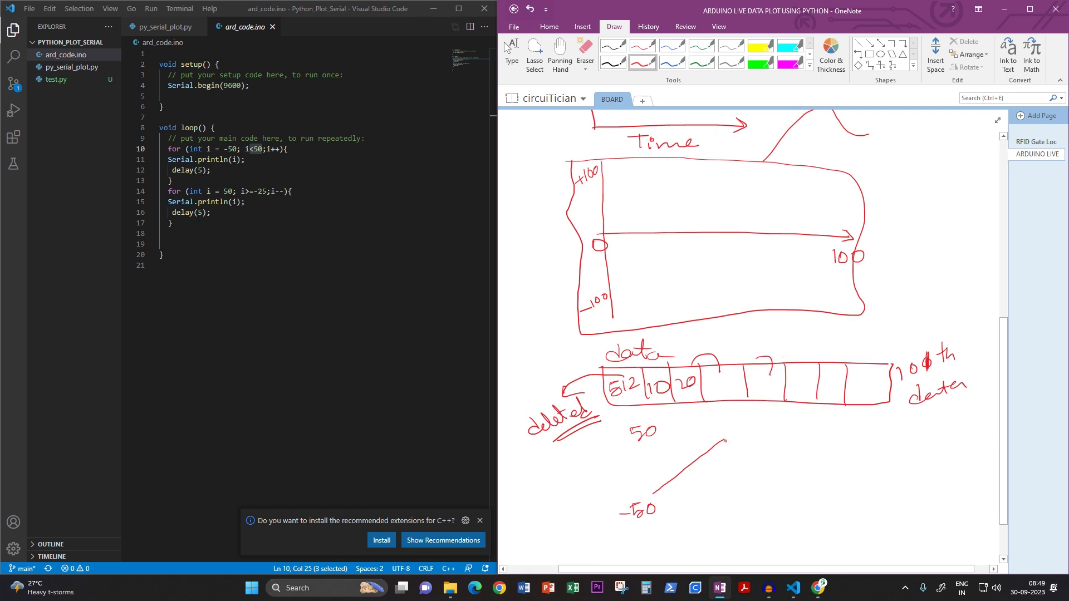
drag(724, 442, 796, 494)
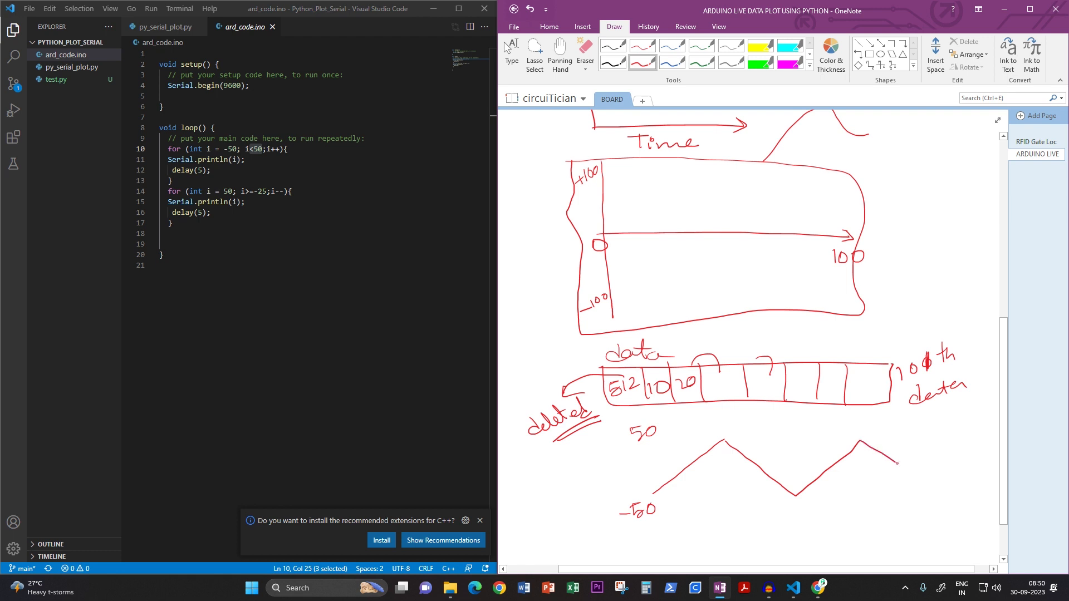
drag(896, 462, 964, 446)
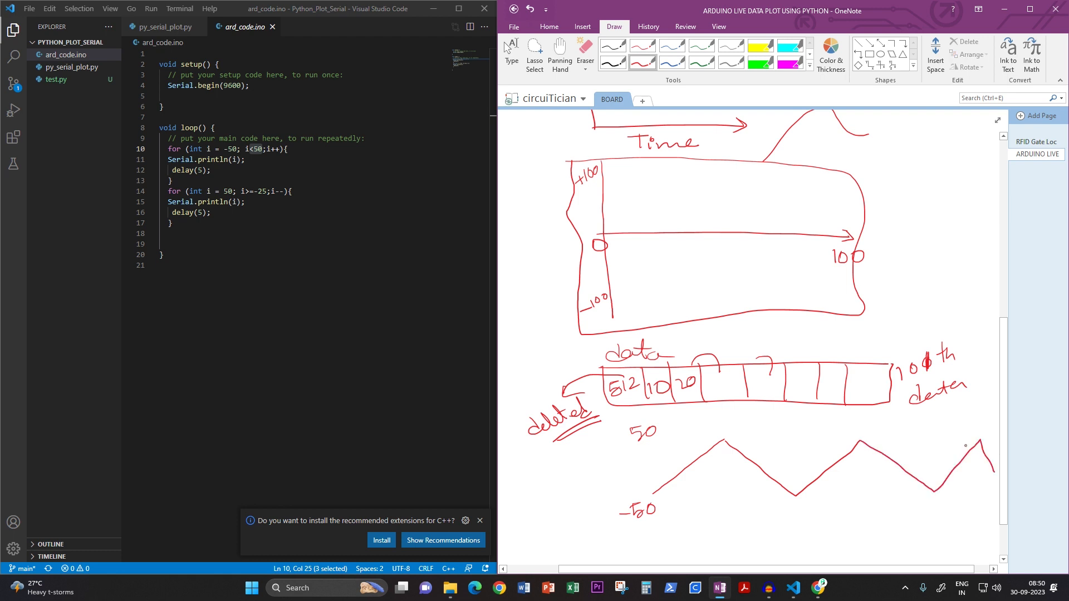
click(330, 280)
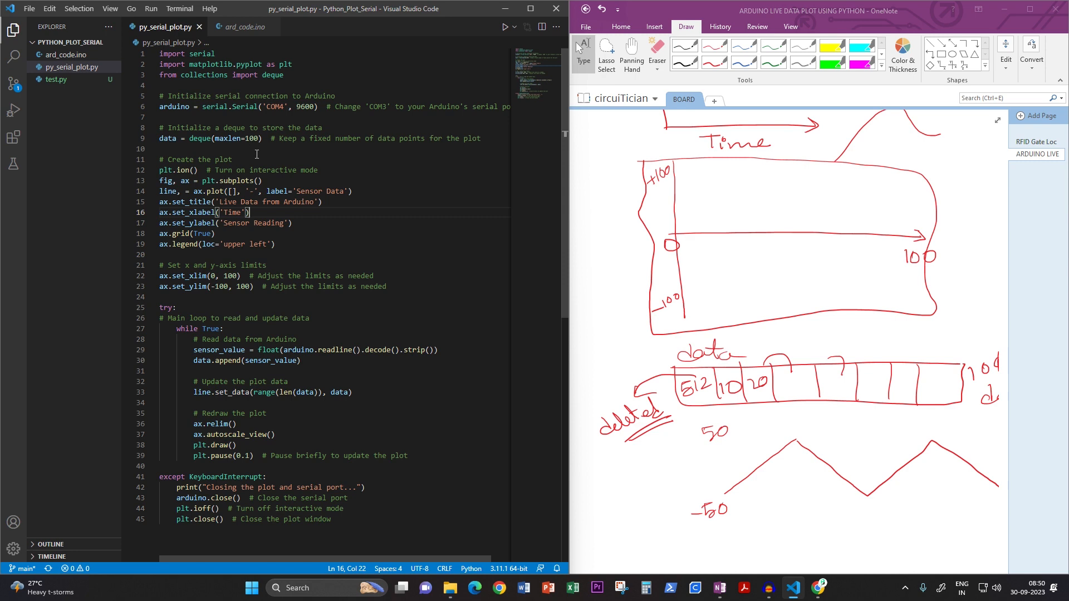
mouse_move(398, 123)
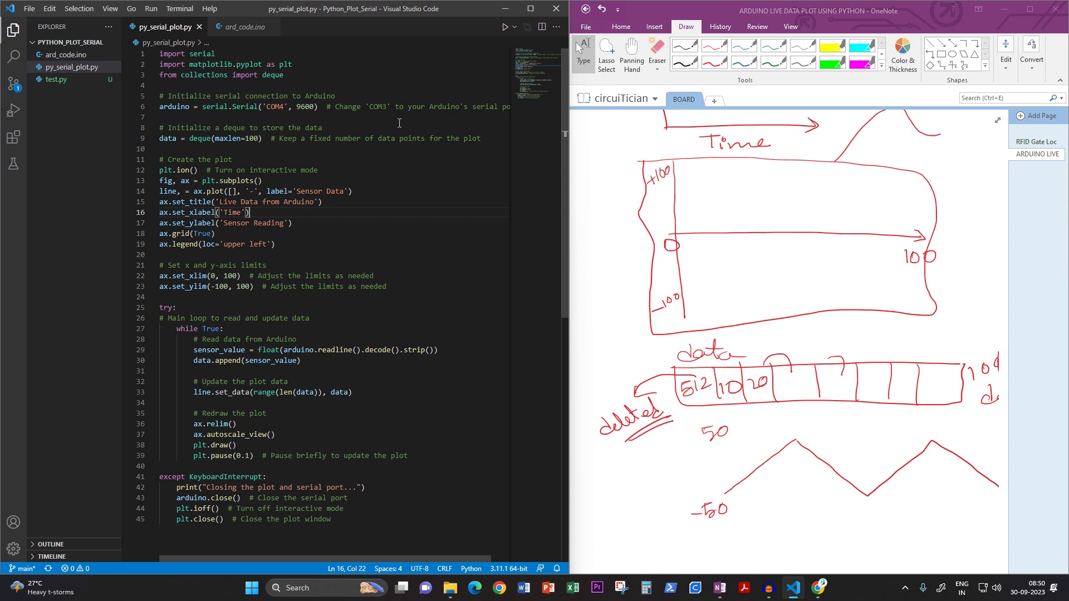
mouse_move(368, 202)
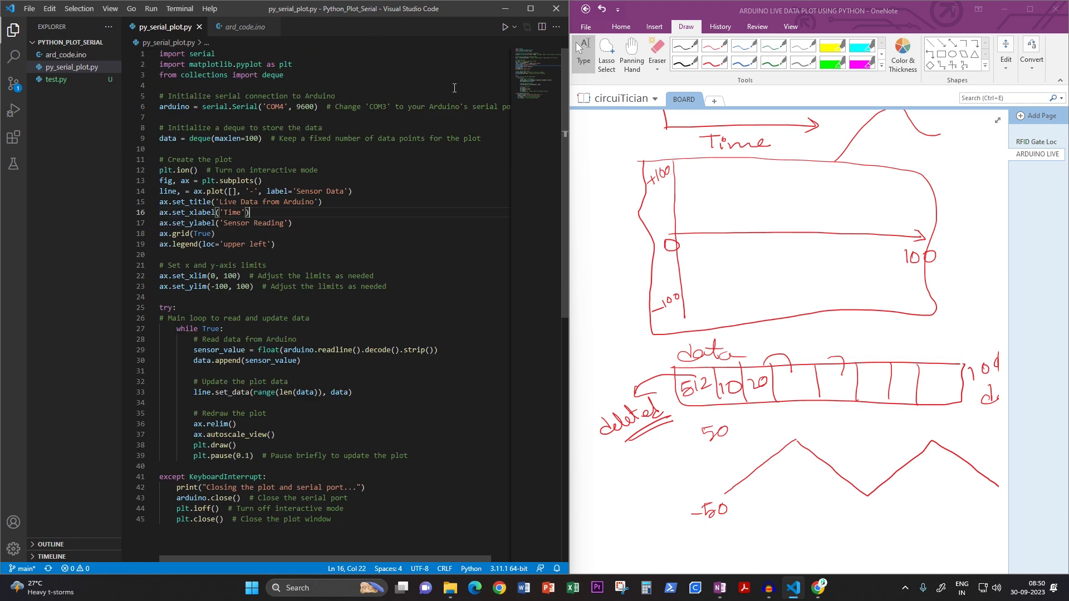
mouse_move(503, 26)
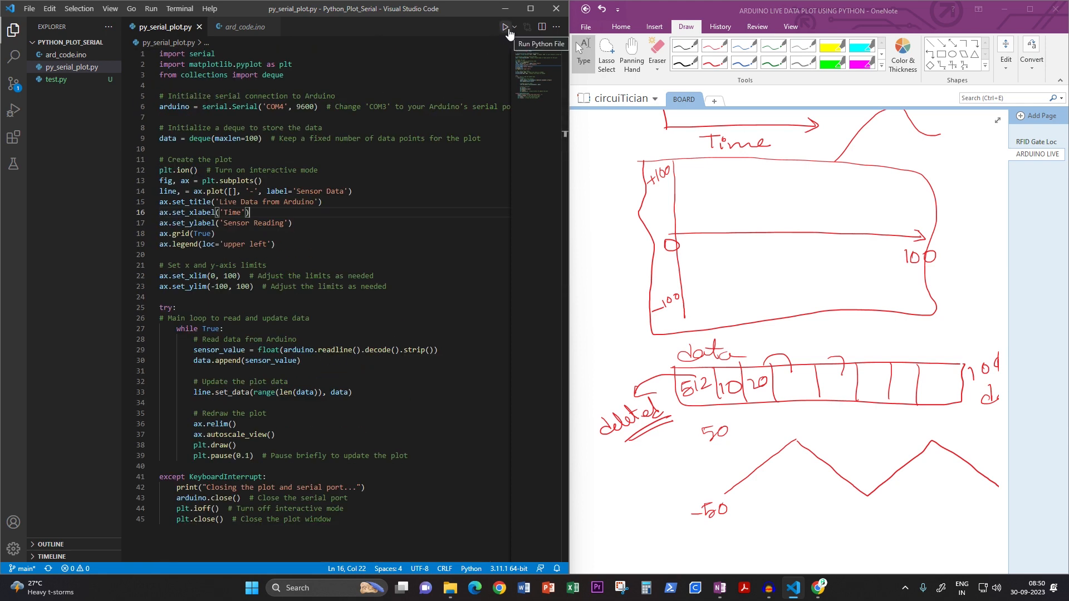
Run py_serial_plot.py, opening a PowerShell terminal
click(504, 27)
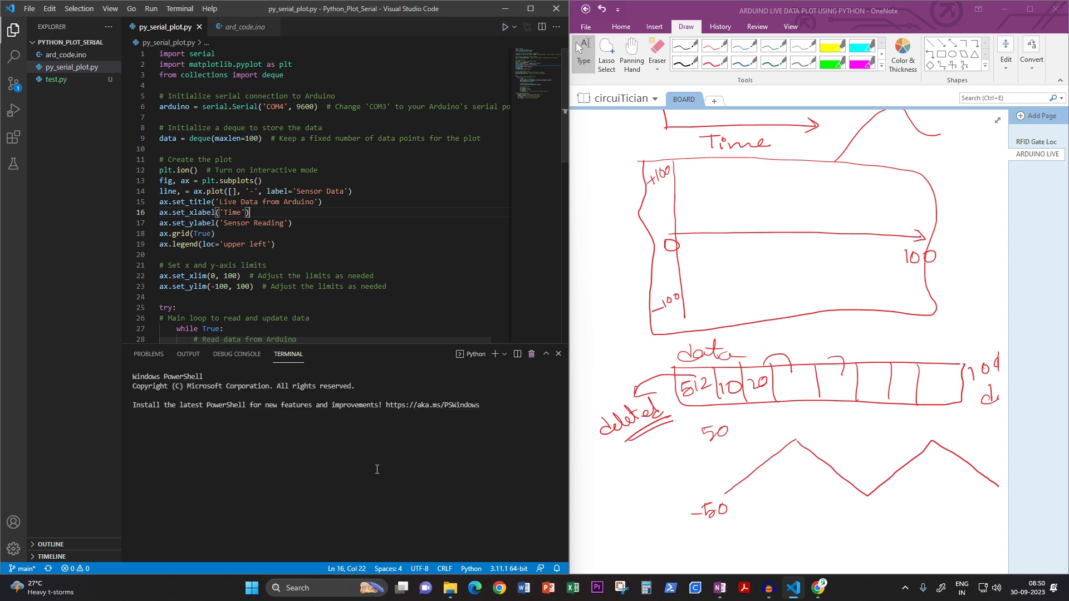
Start the script so the 'Live Data from Arduino' triangle-wave plot appears
click(504, 27)
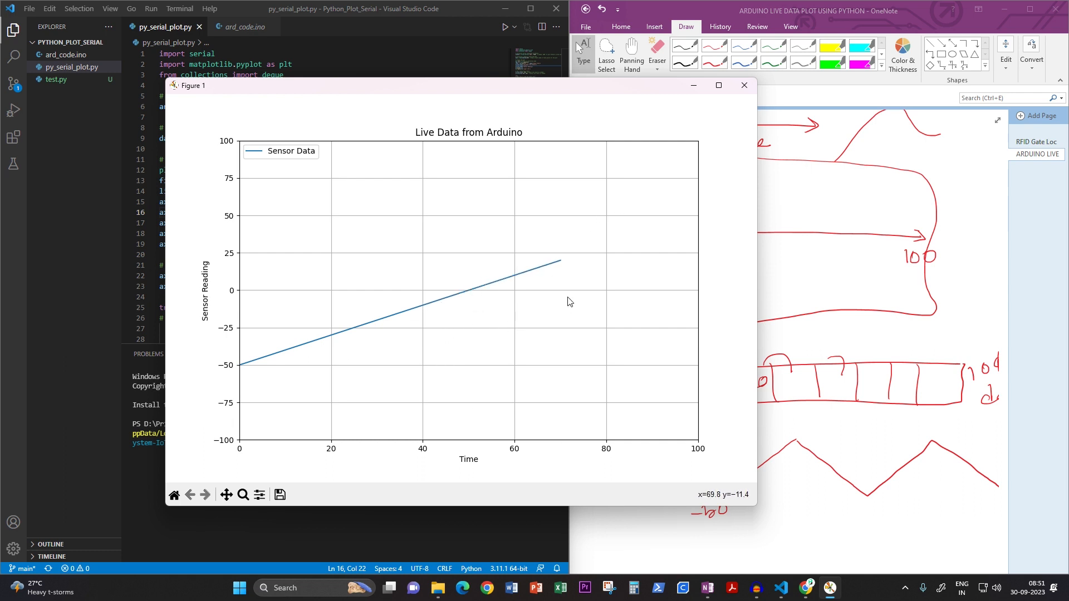
mouse_move(688, 355)
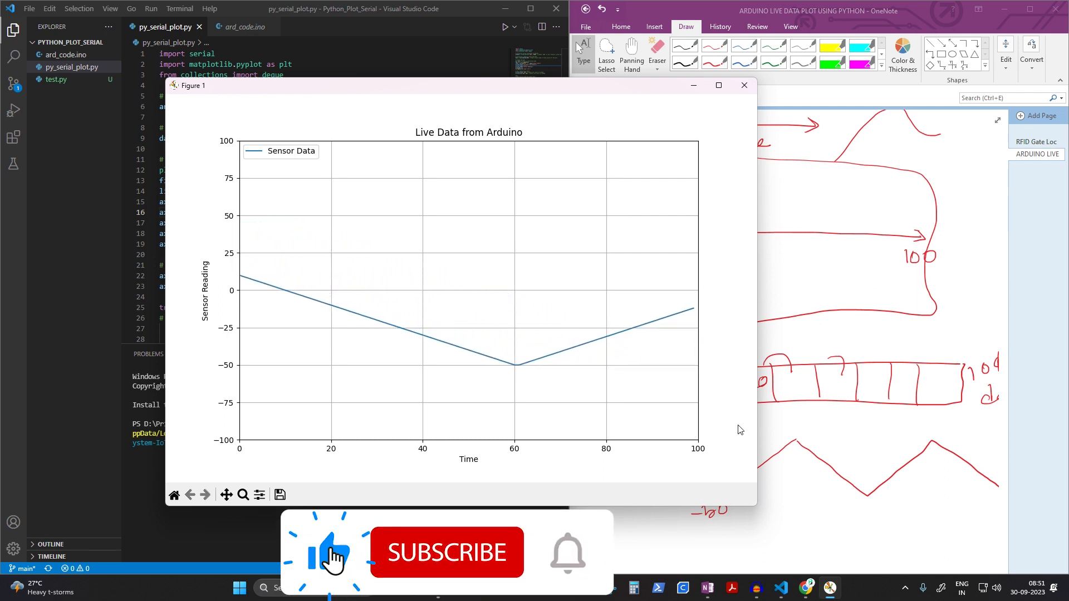
click(446, 552)
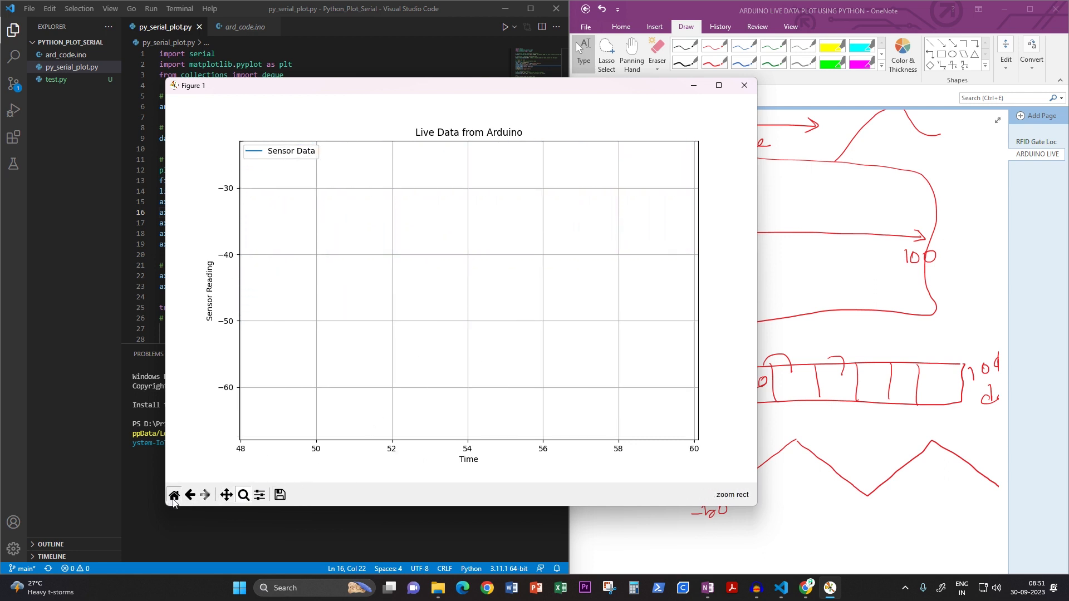
click(174, 494)
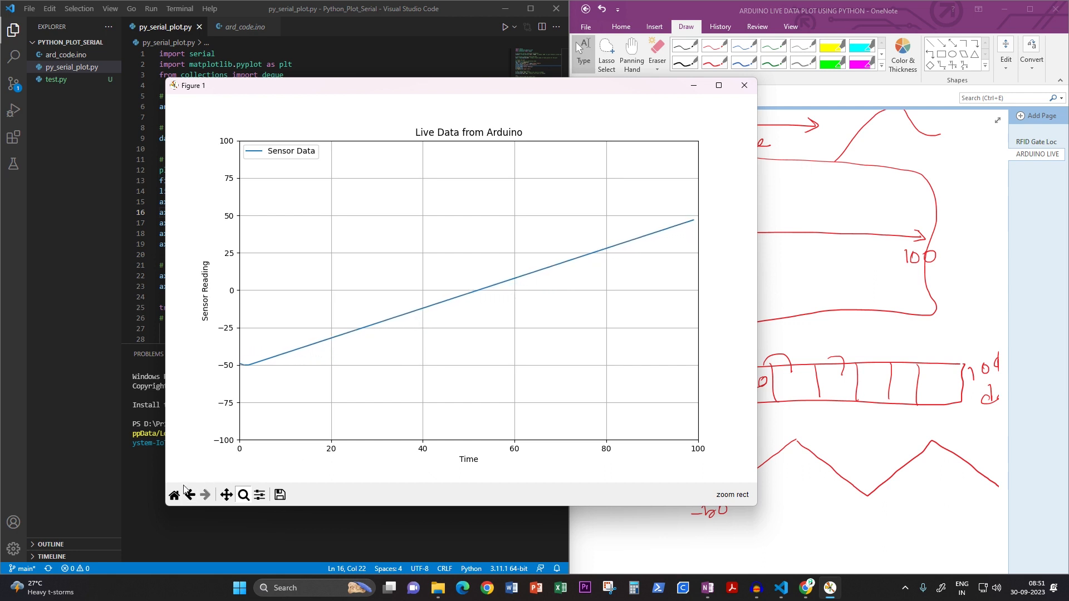